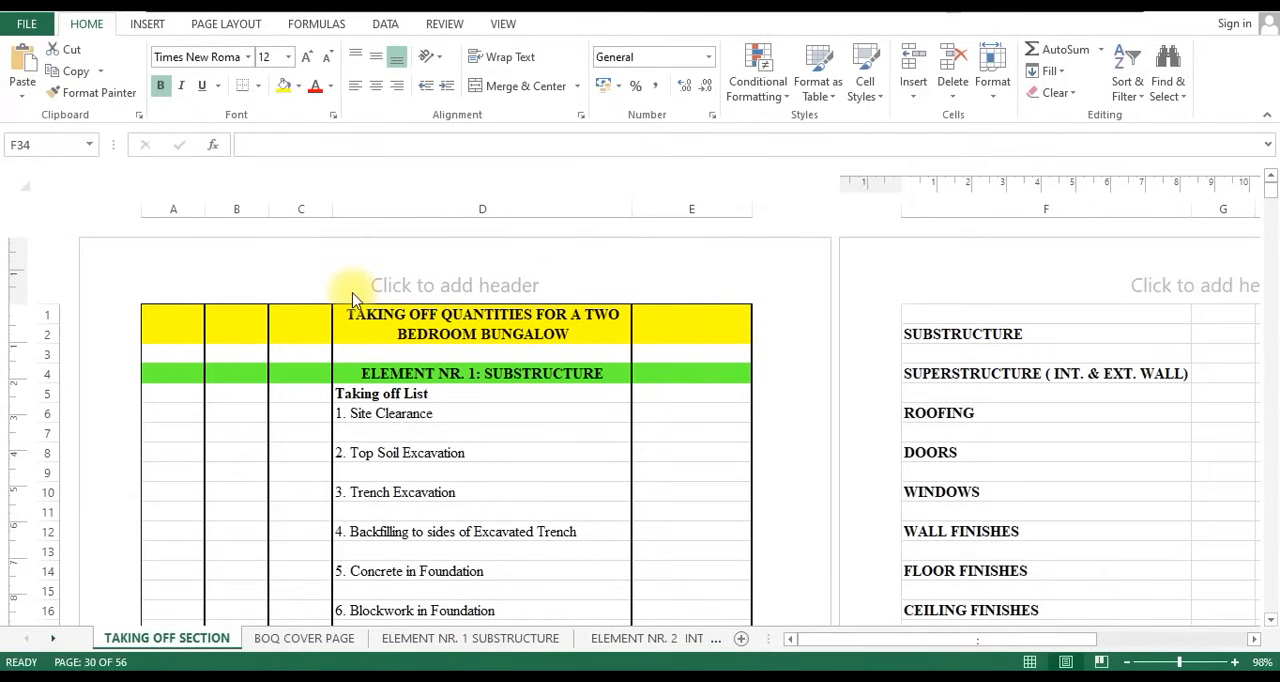
mouse_move(360, 300)
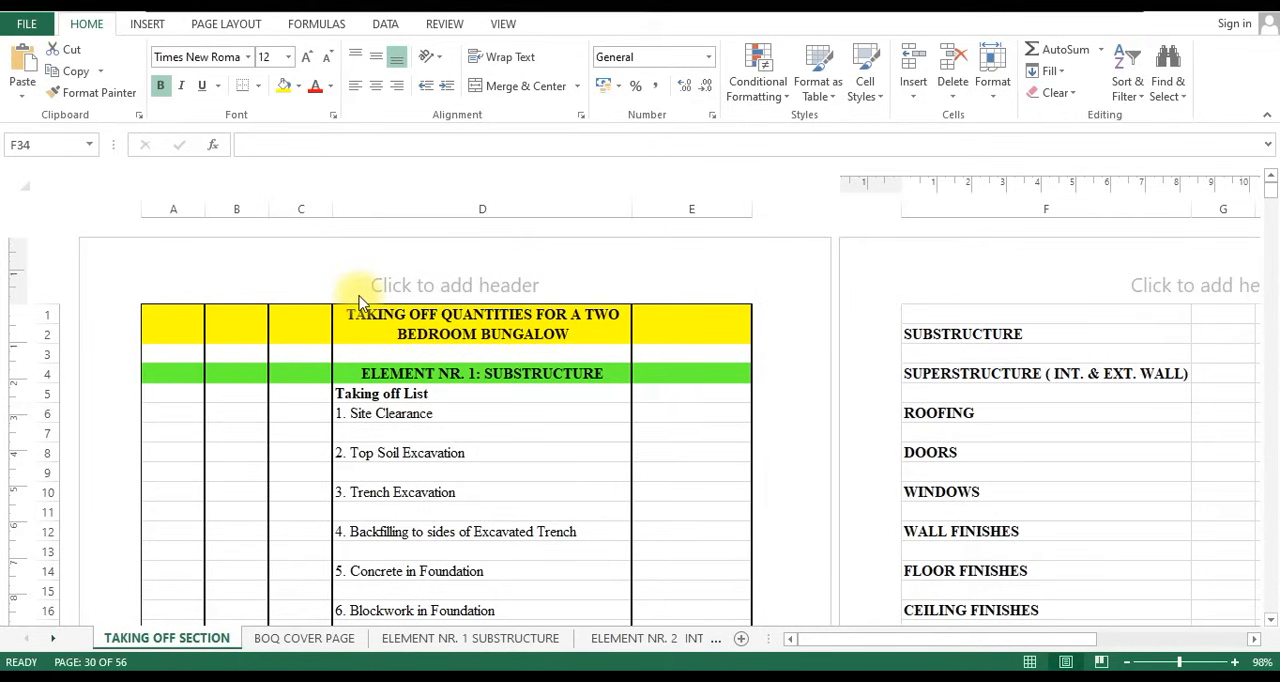
mouse_move(367, 311)
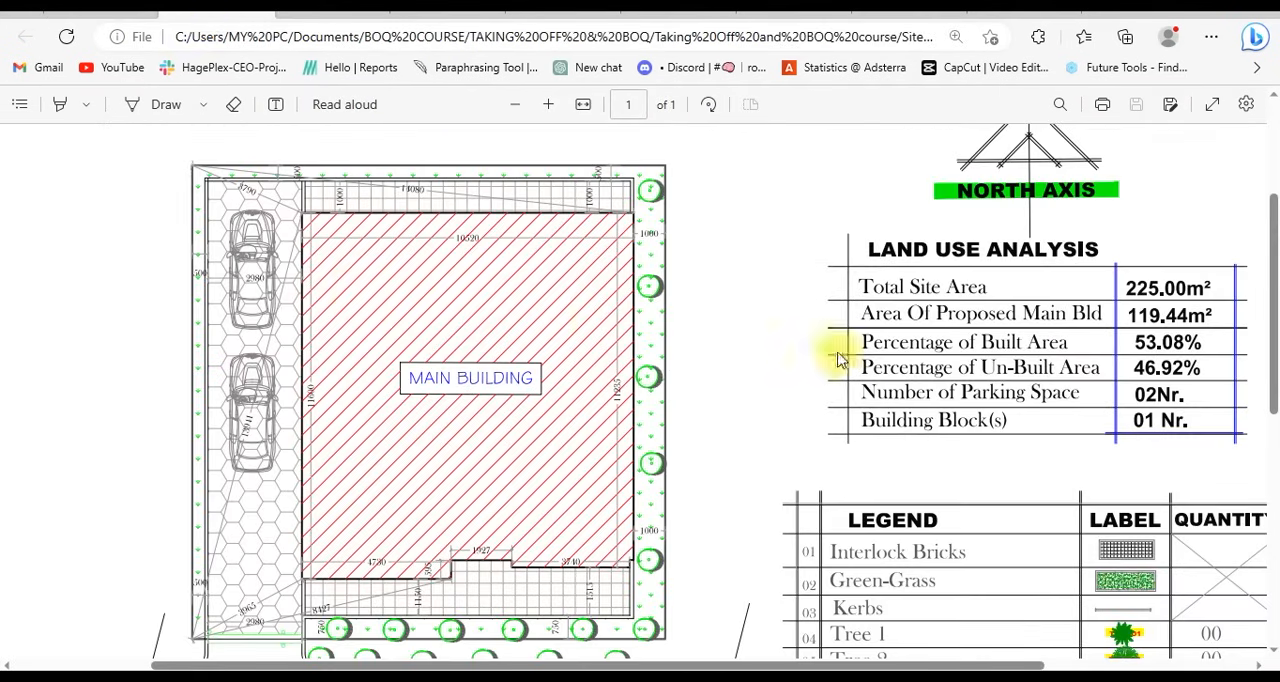
- Scroll down and back up through the bungalow site plan PDF
scroll("down", 3)
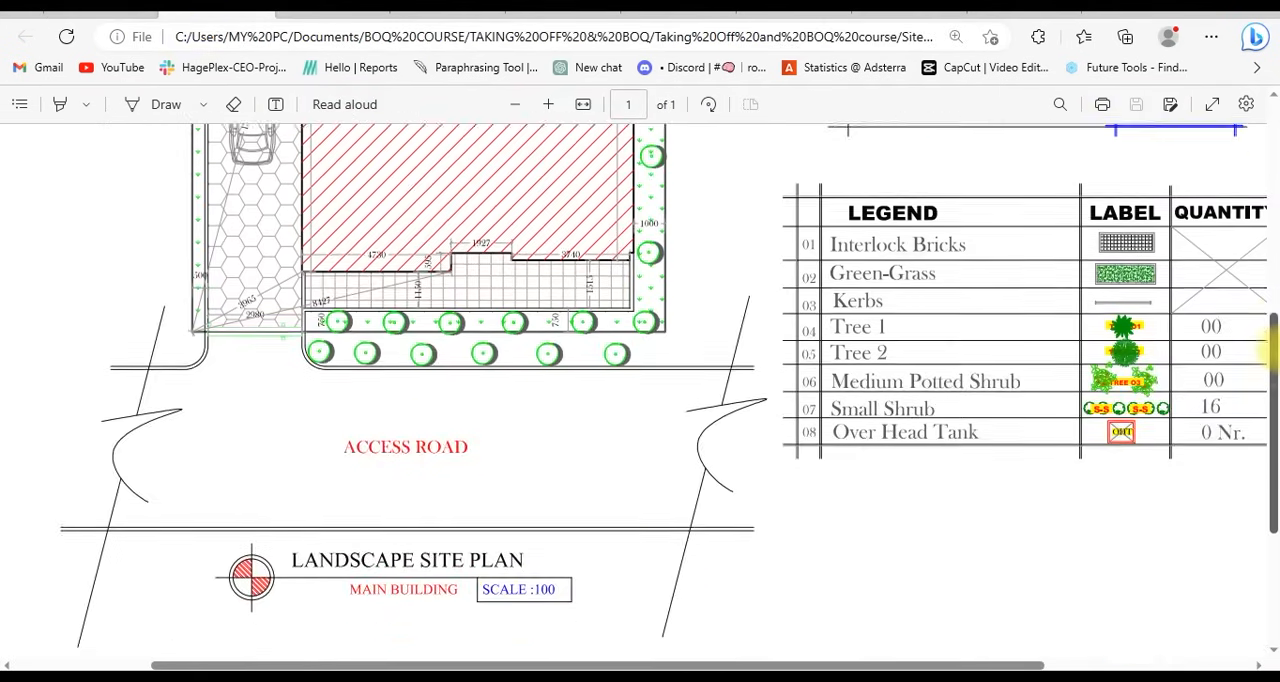
scroll("up", 3)
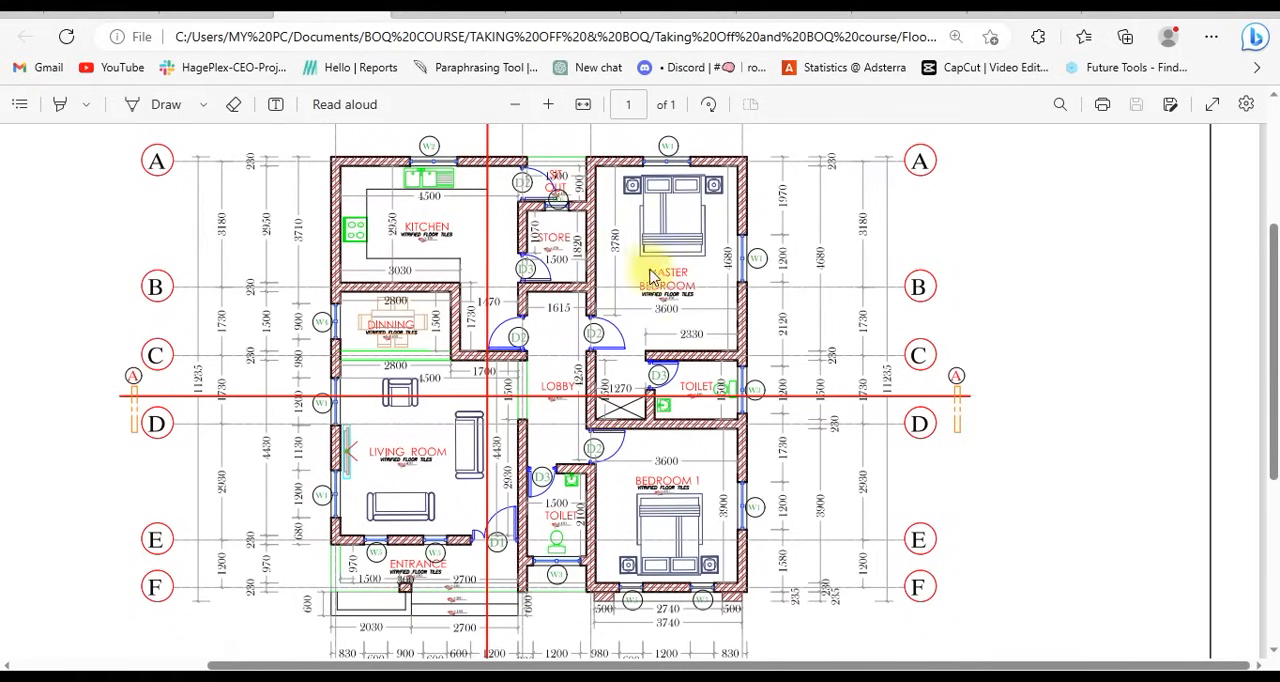
mouse_move(580, 330)
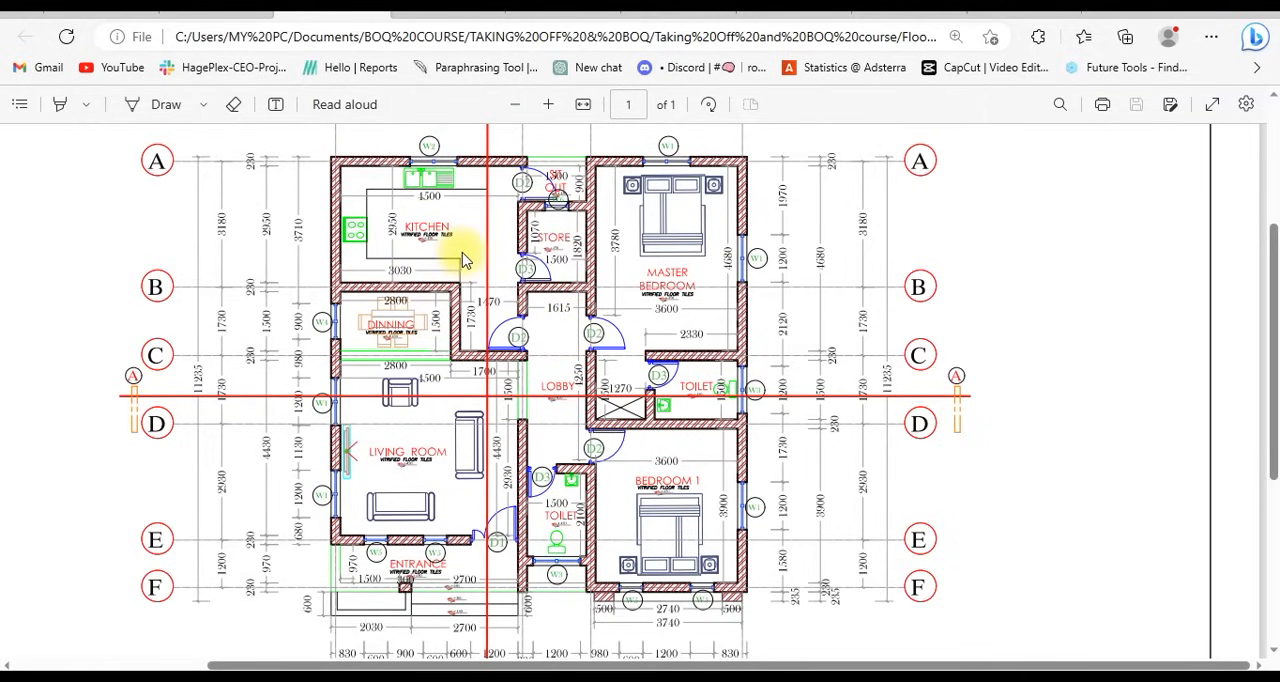
mouse_move(500, 338)
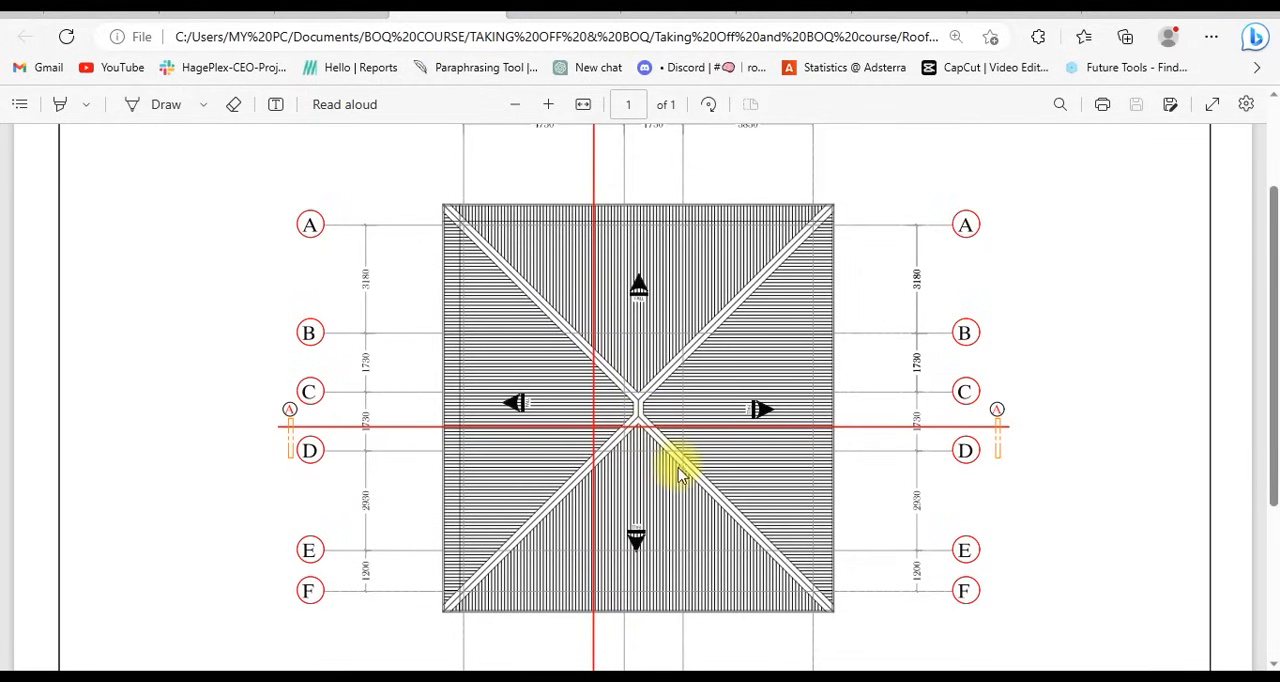
mouse_move(662, 449)
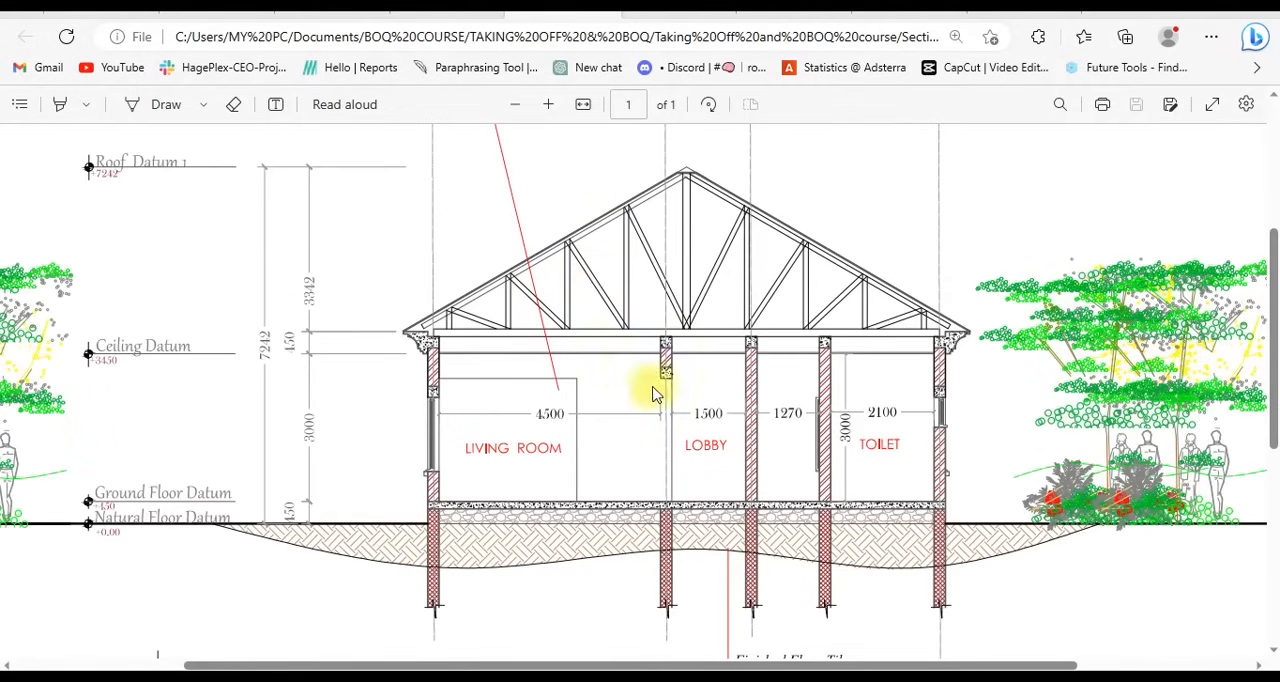
mouse_move(630, 417)
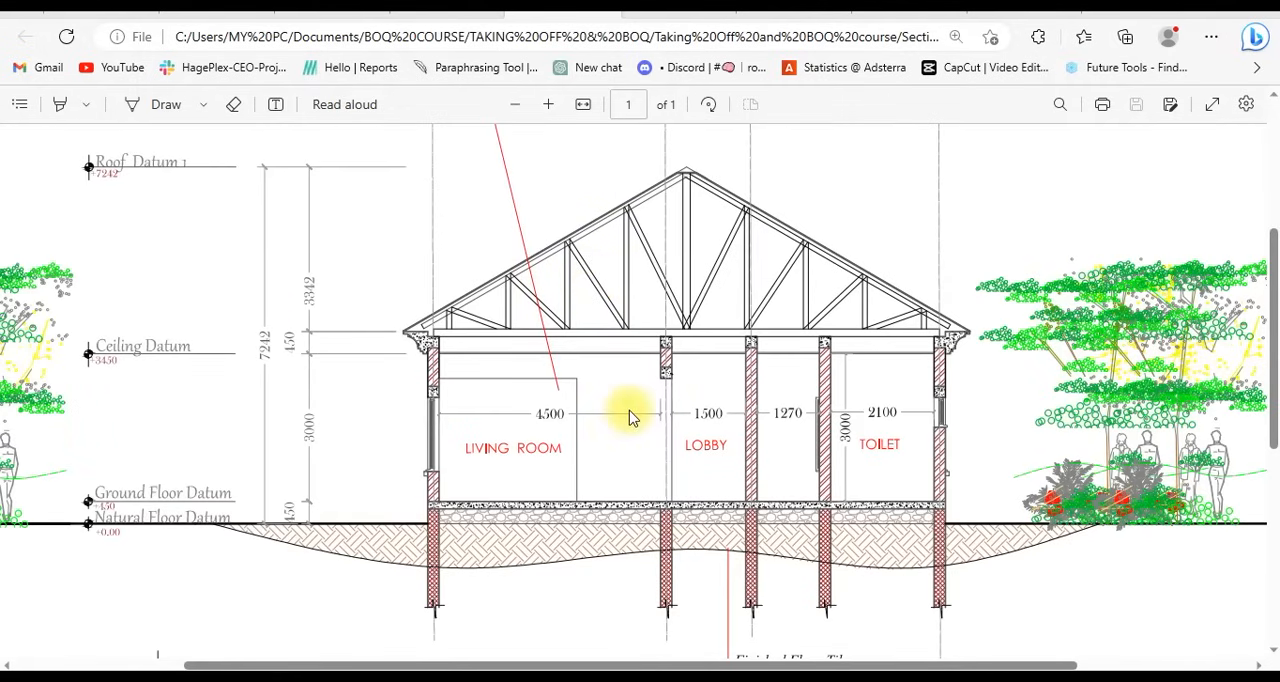
mouse_move(623, 365)
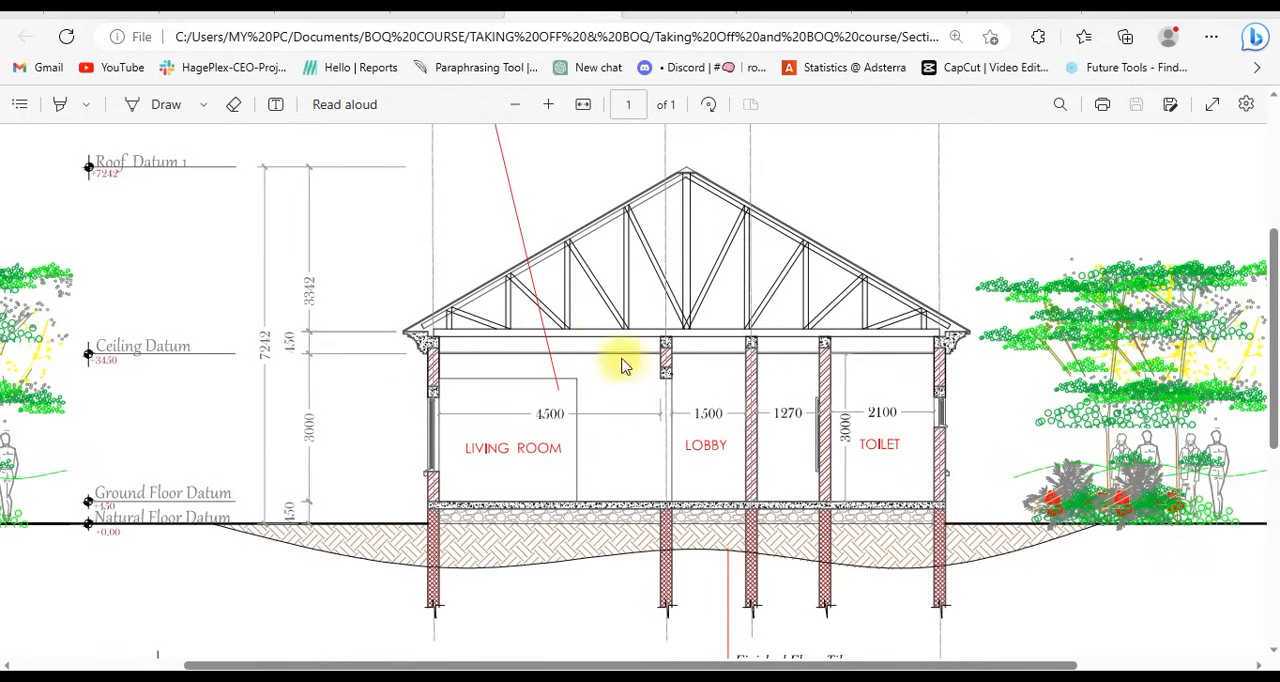
mouse_move(585, 307)
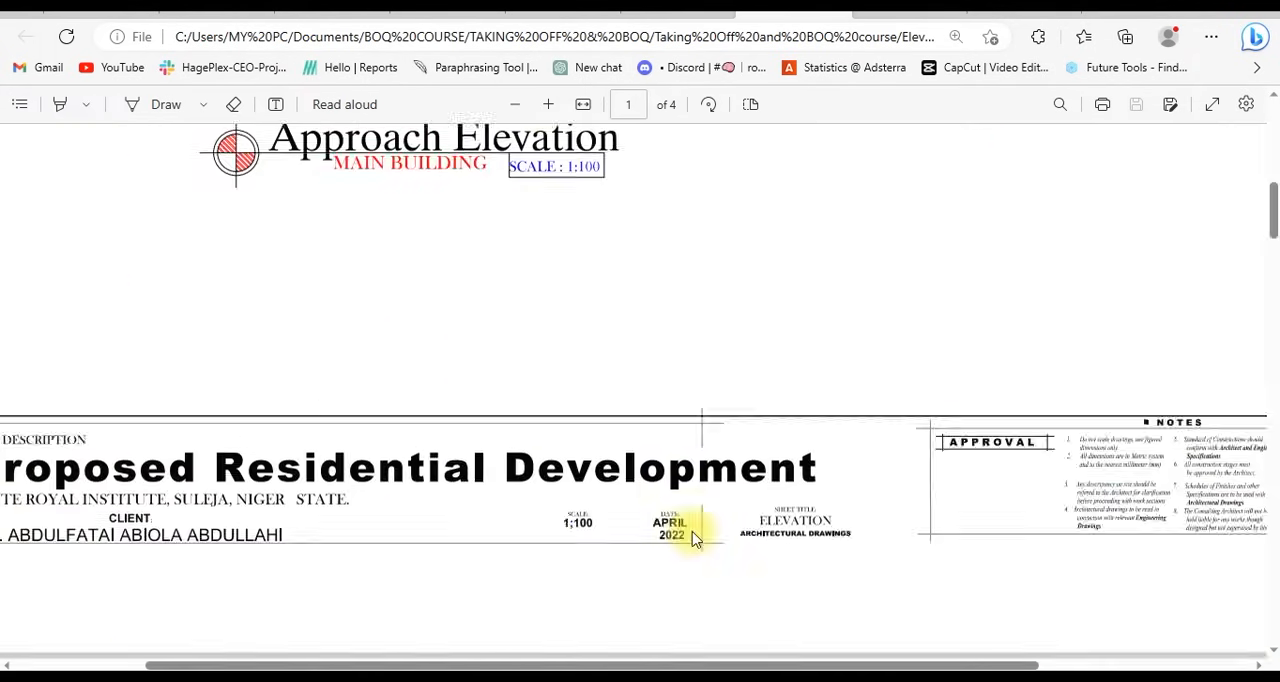
- Scroll through the approach, left, rear and right elevations on pages 1–4
scroll("down", 3)
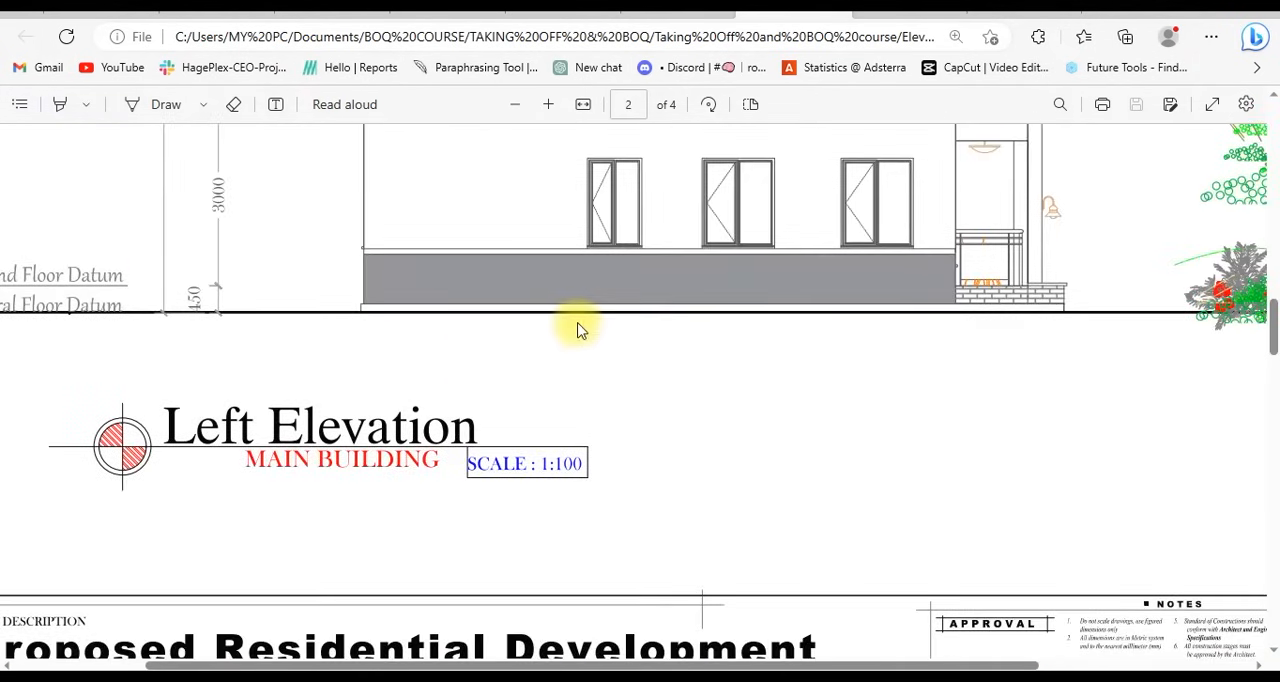
scroll("down", 3)
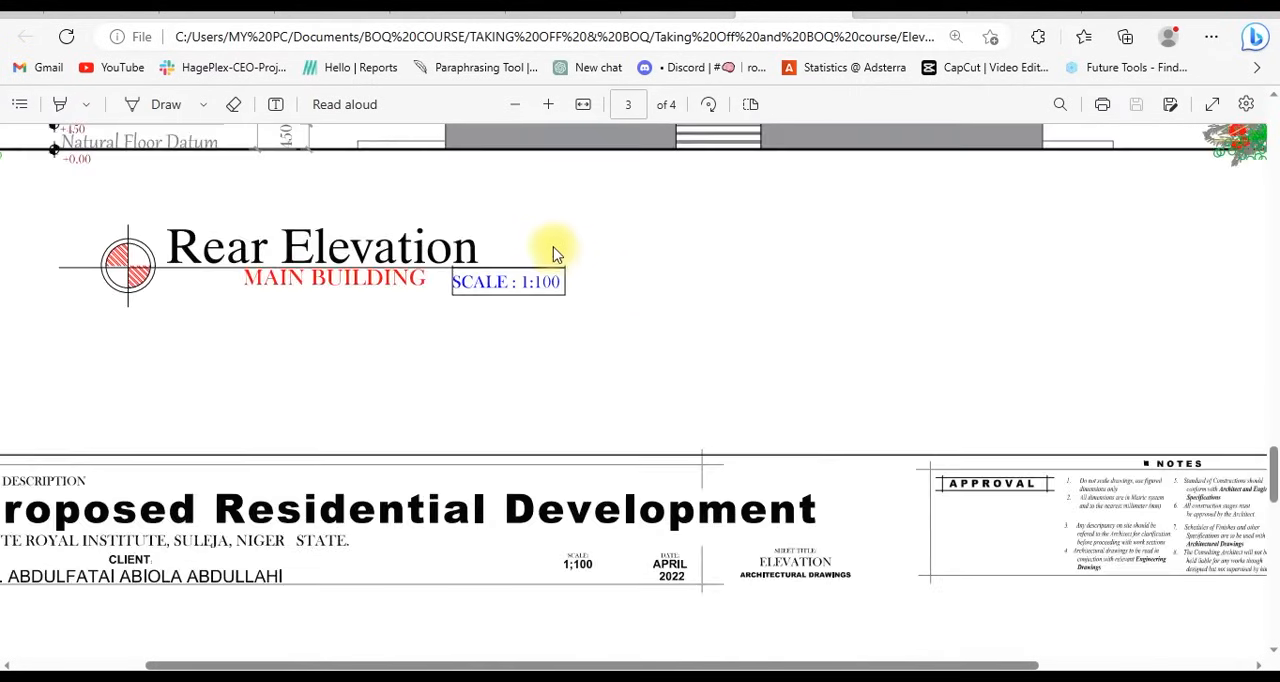
scroll("down", 3)
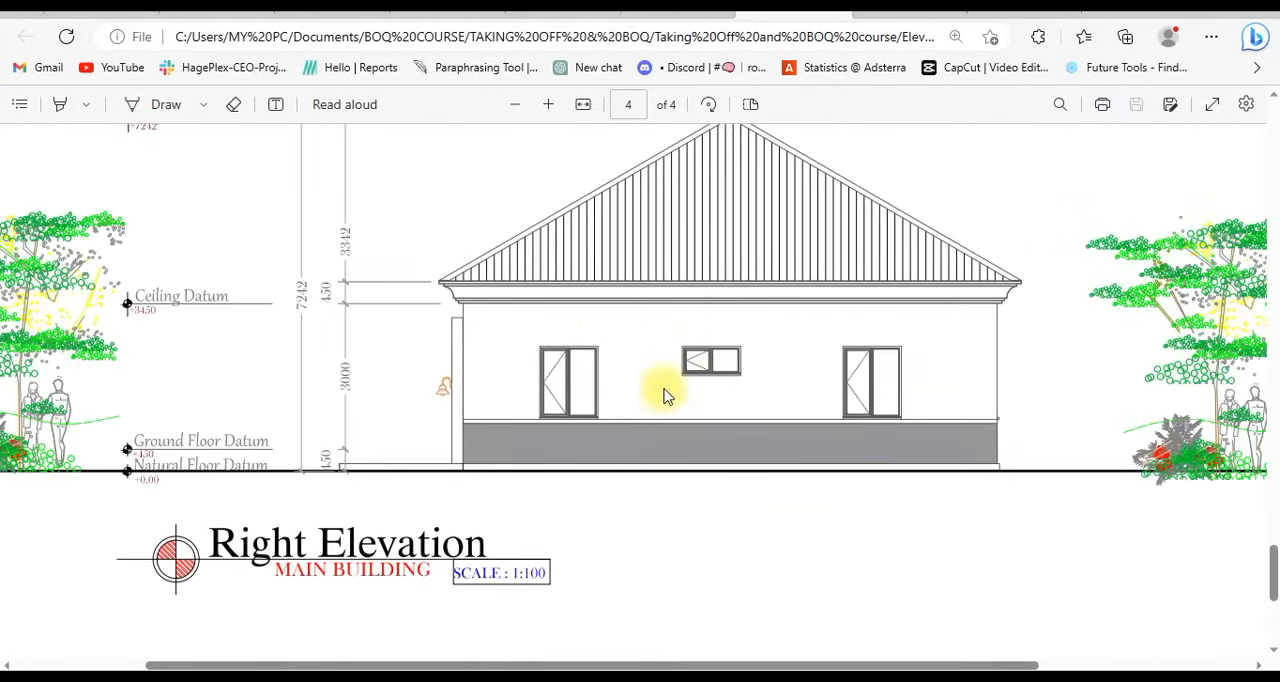
scroll("down", 3)
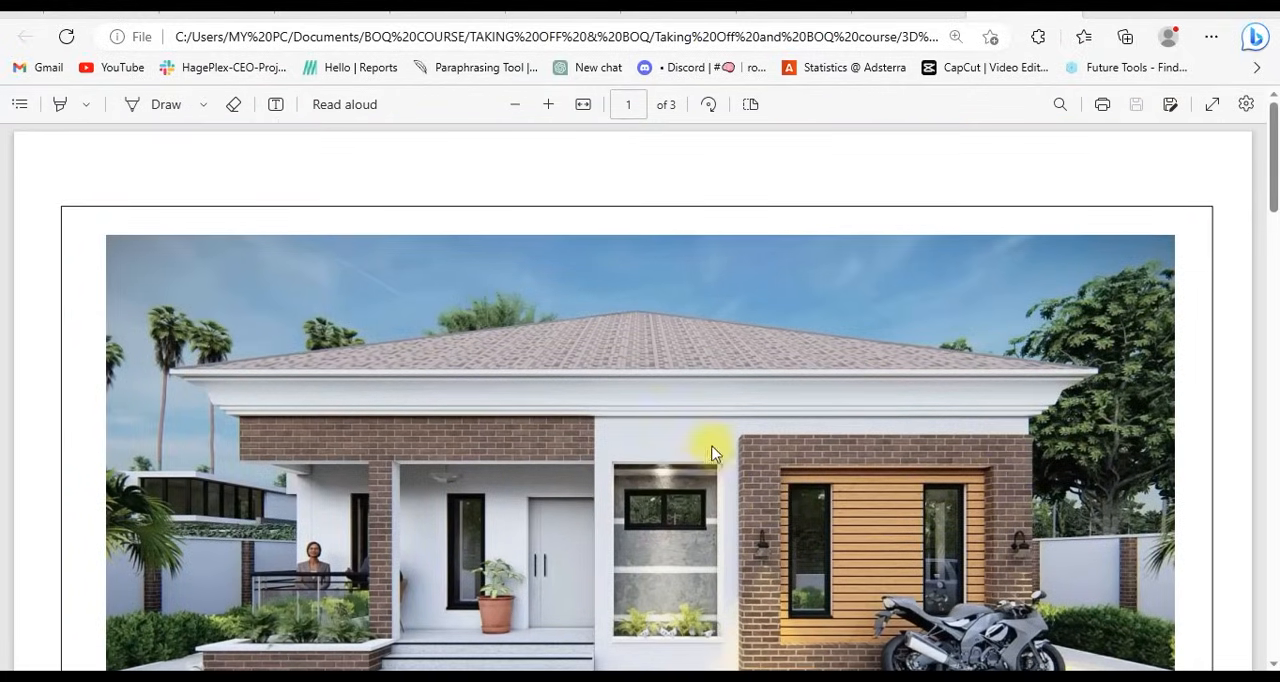
mouse_move(829, 404)
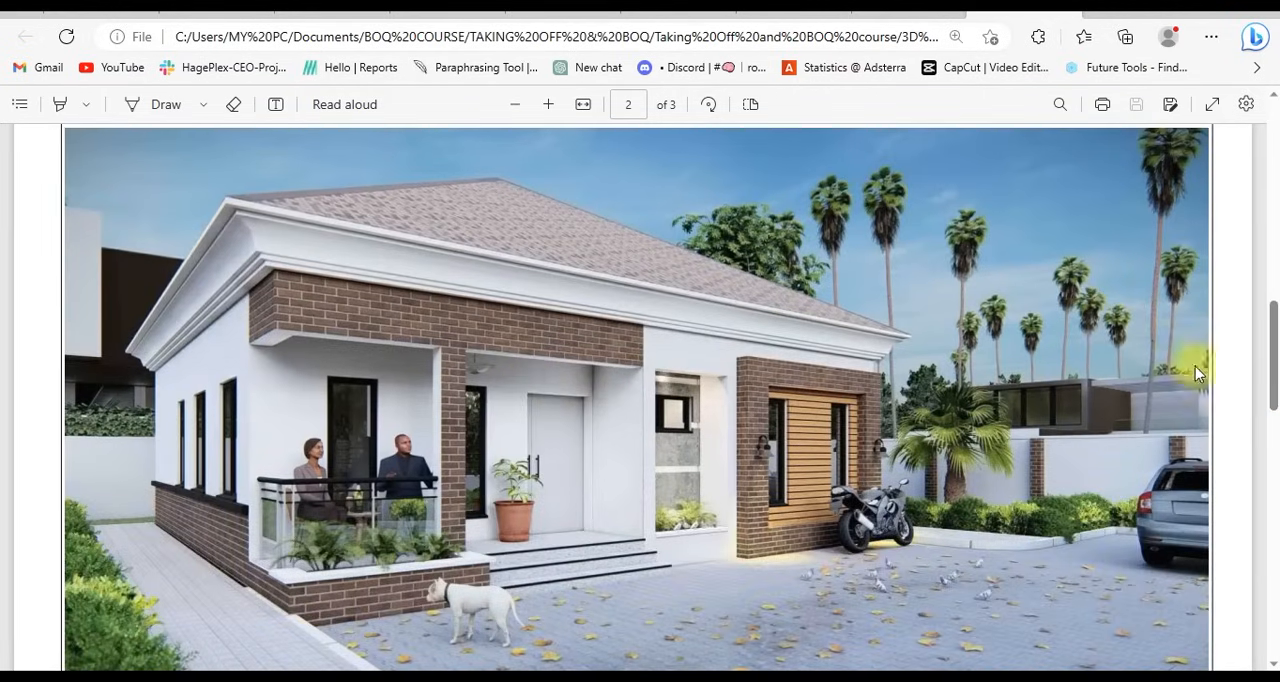
- Scroll through the bungalow's 3D render pages toward the street view
scroll("down", 3)
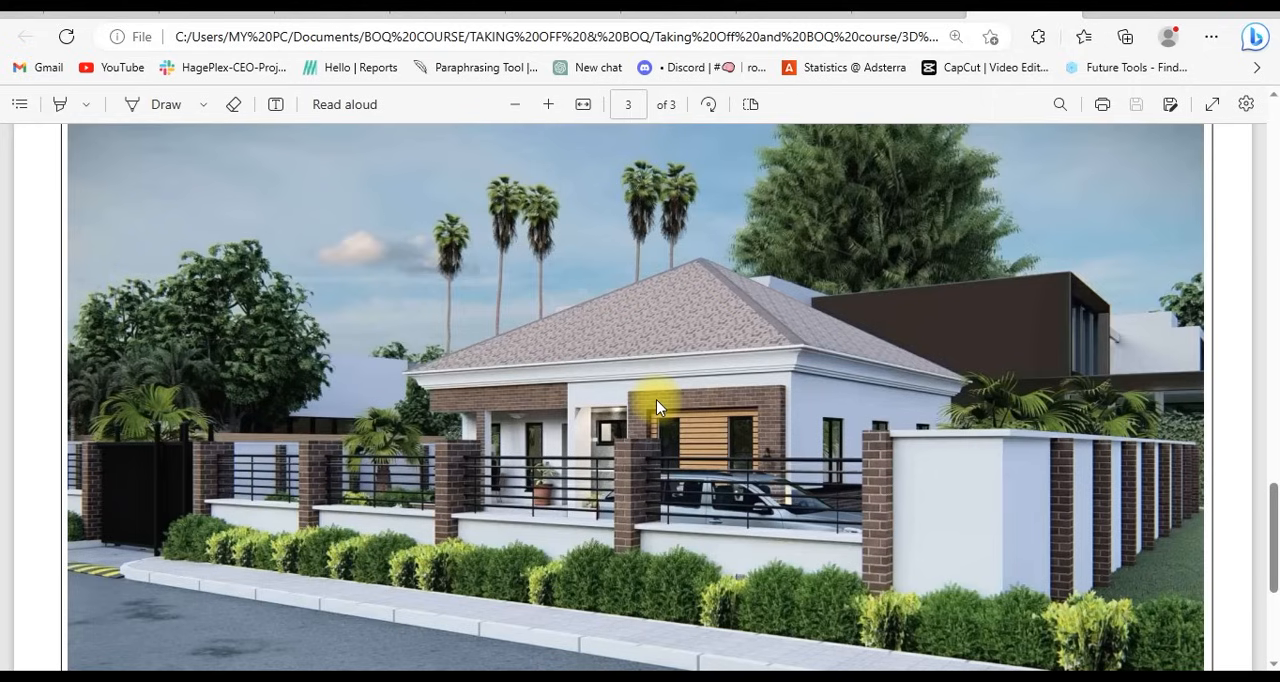
mouse_move(775, 407)
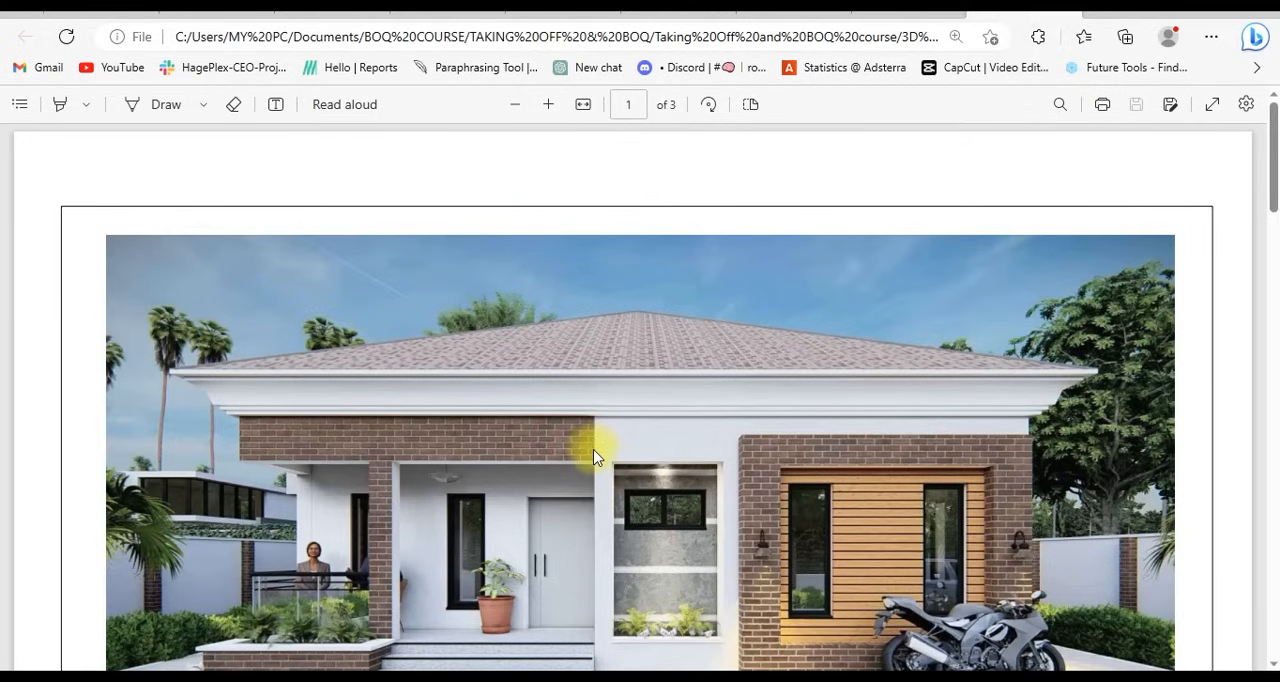
mouse_move(600, 456)
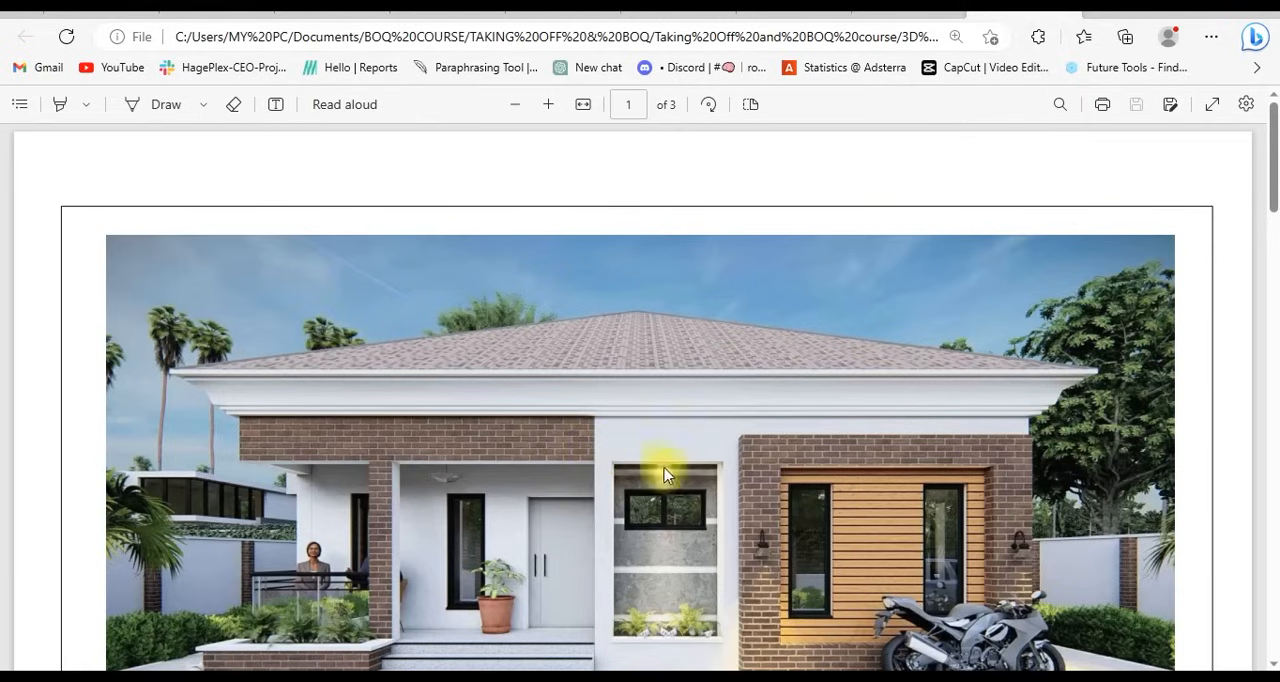
mouse_move(658, 474)
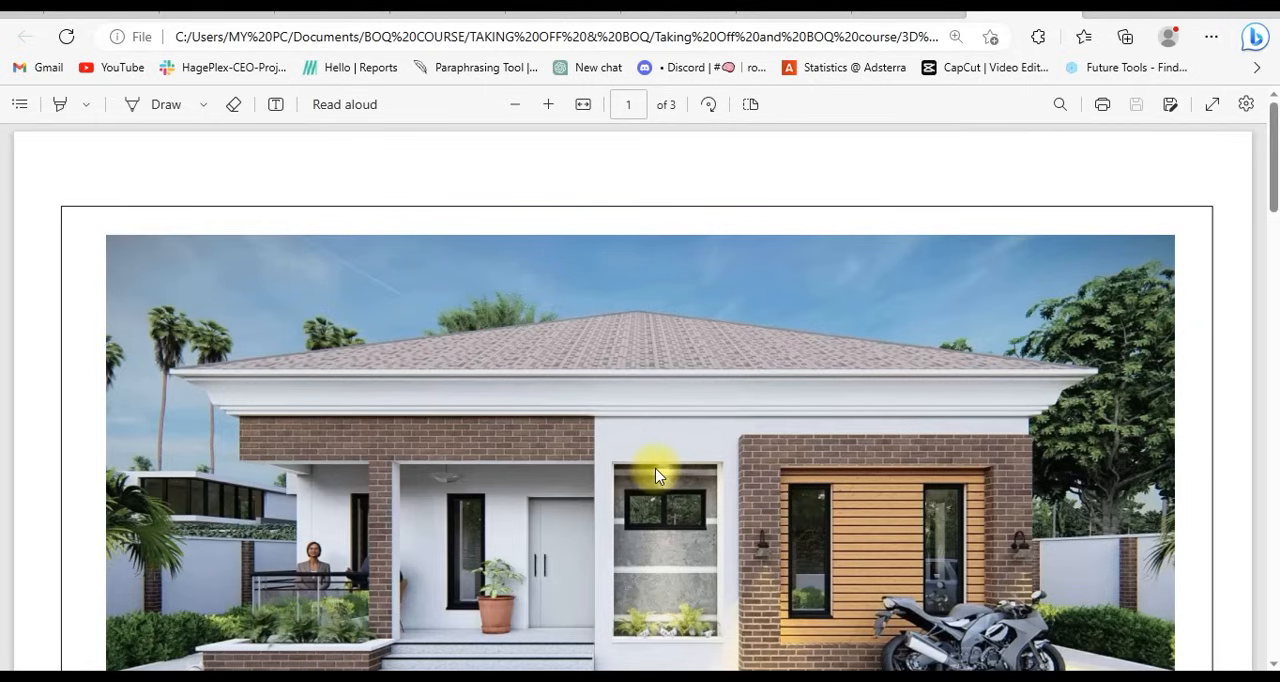
mouse_move(688, 451)
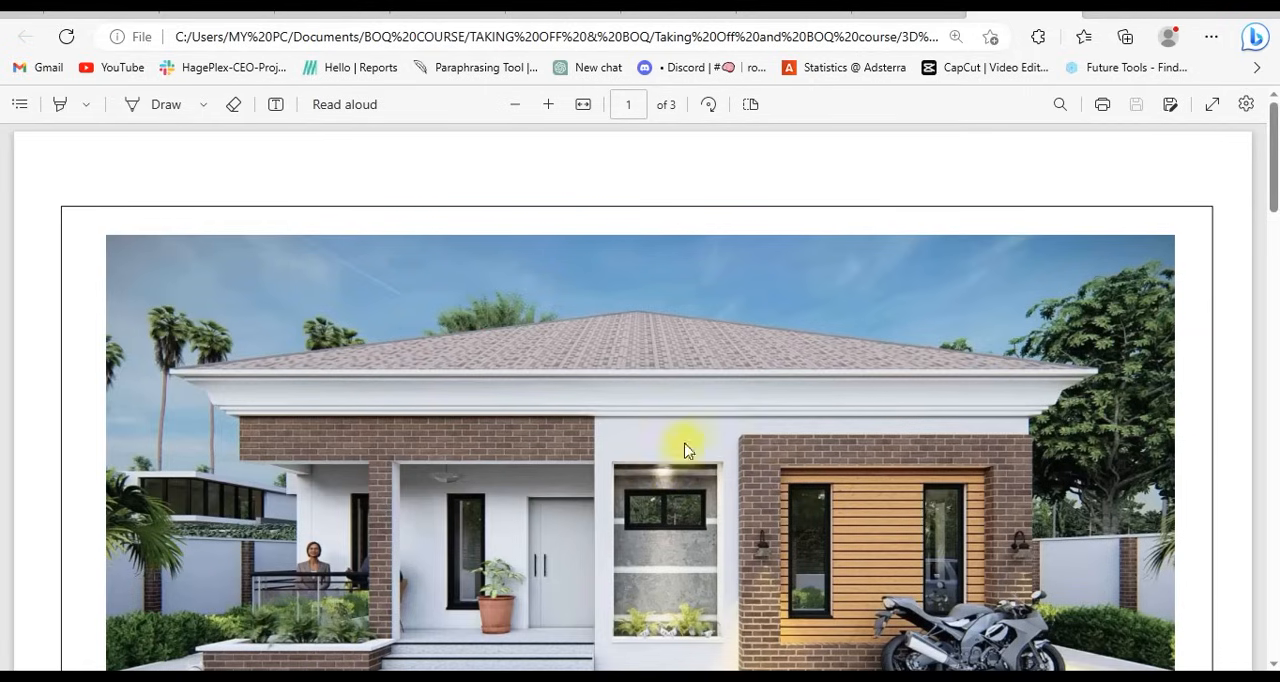
mouse_move(622, 356)
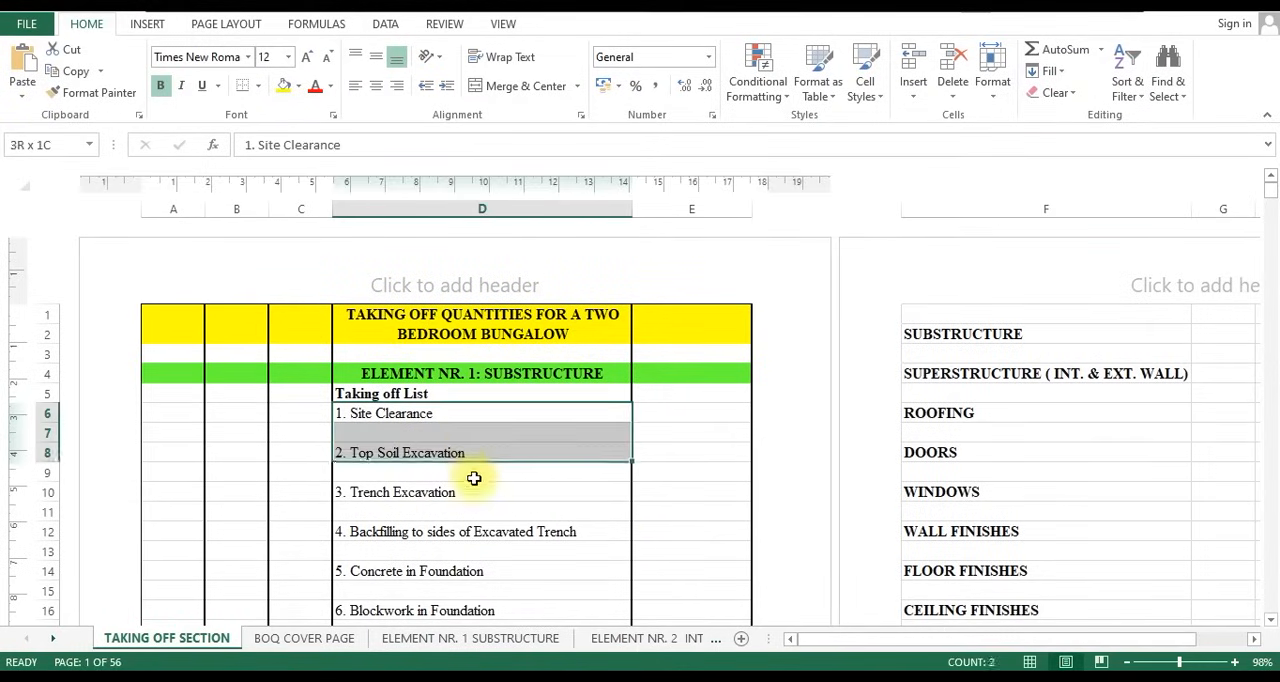
- Scroll the Taking Off Section sheet down to rows 705–764 and select a sheet tab
scroll("down", 3)
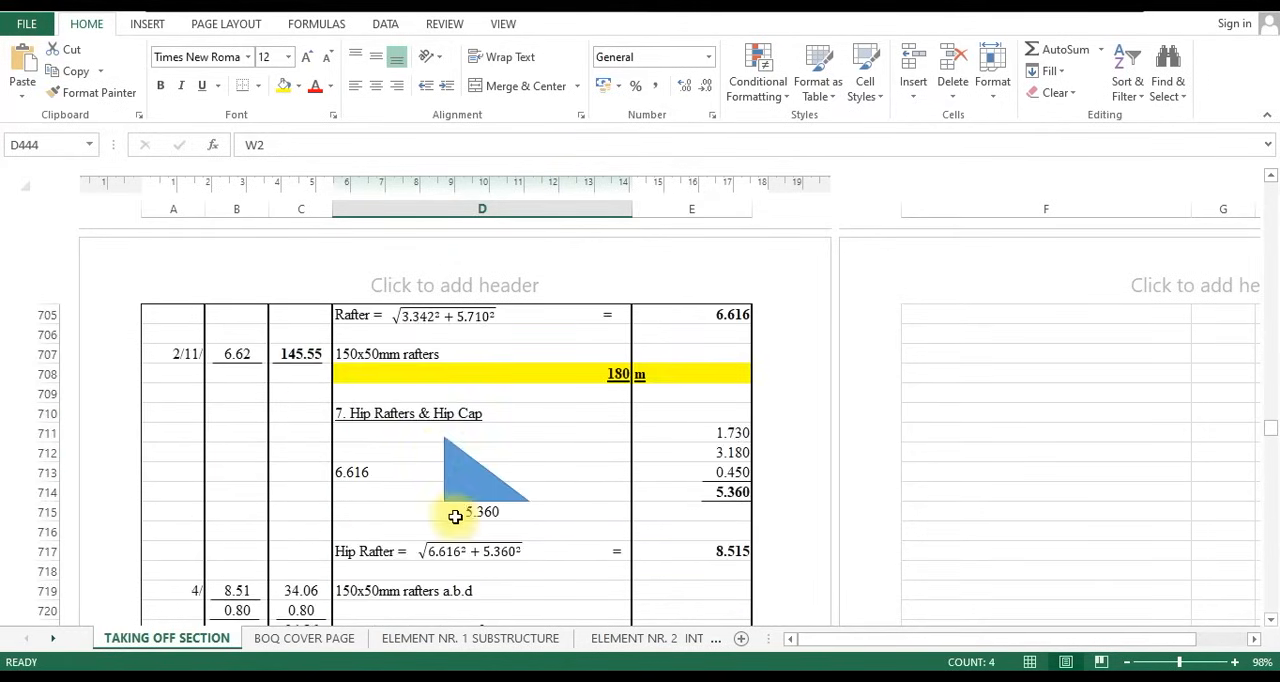
scroll("down", 3)
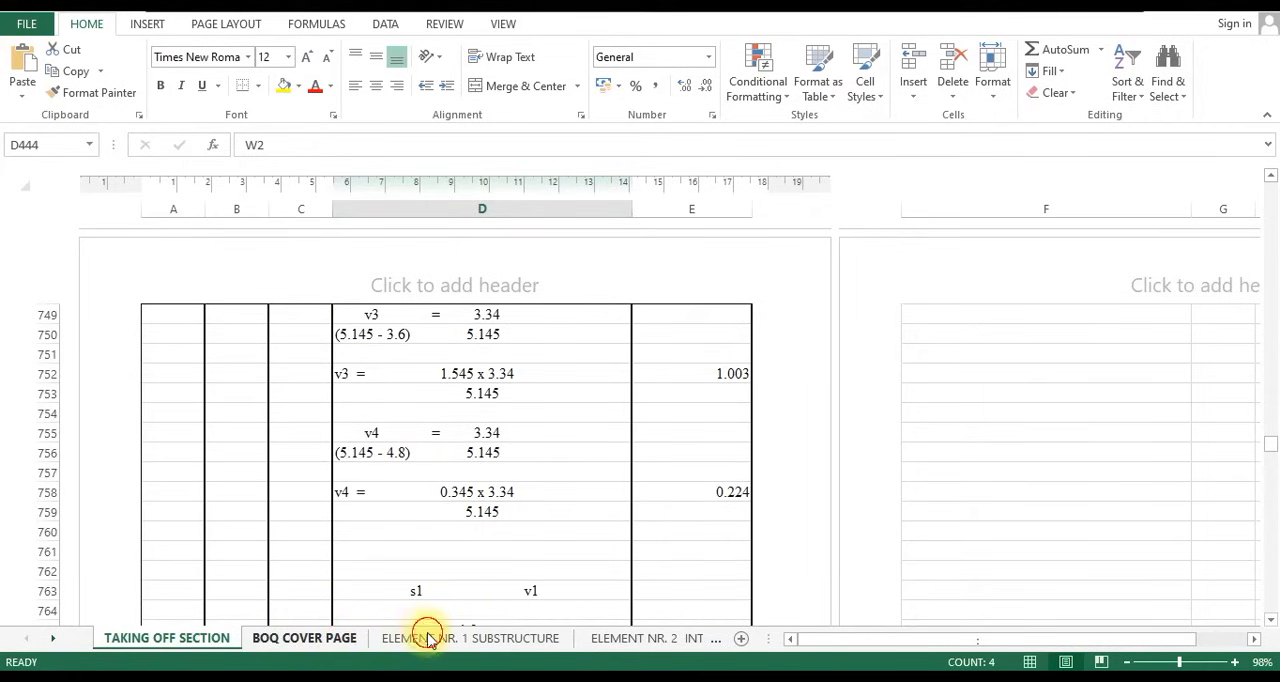
left_click(465, 638)
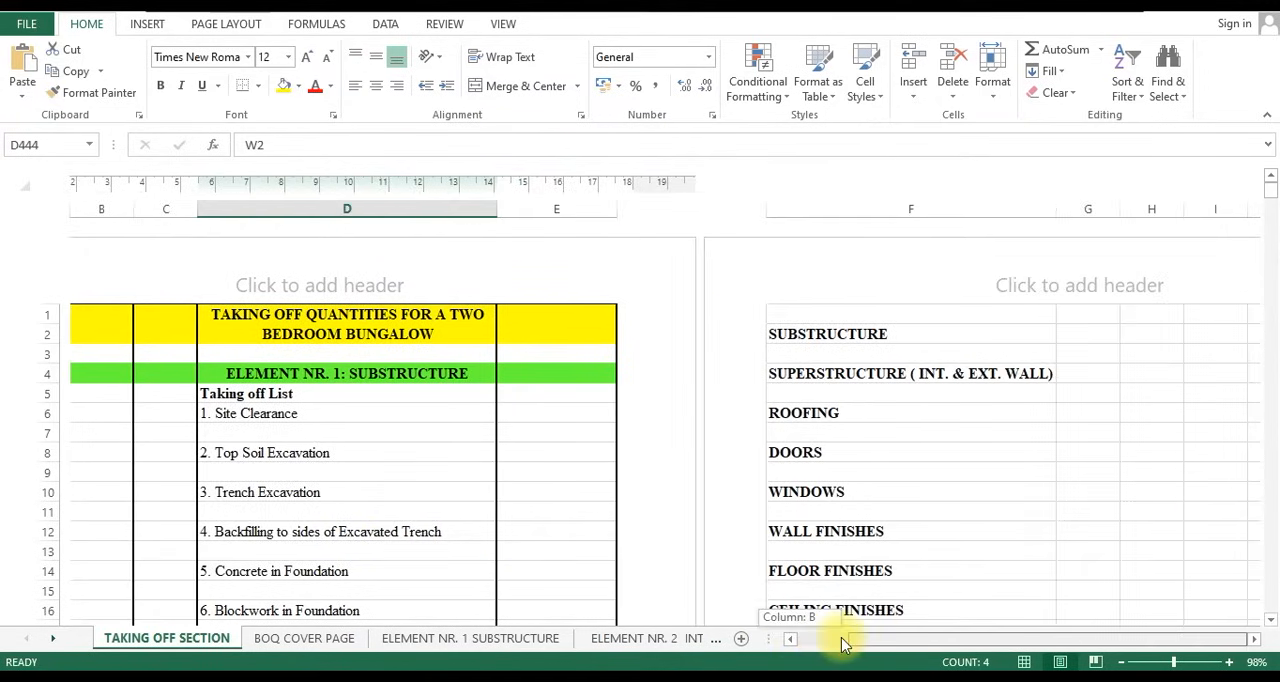
left_click(865, 333)
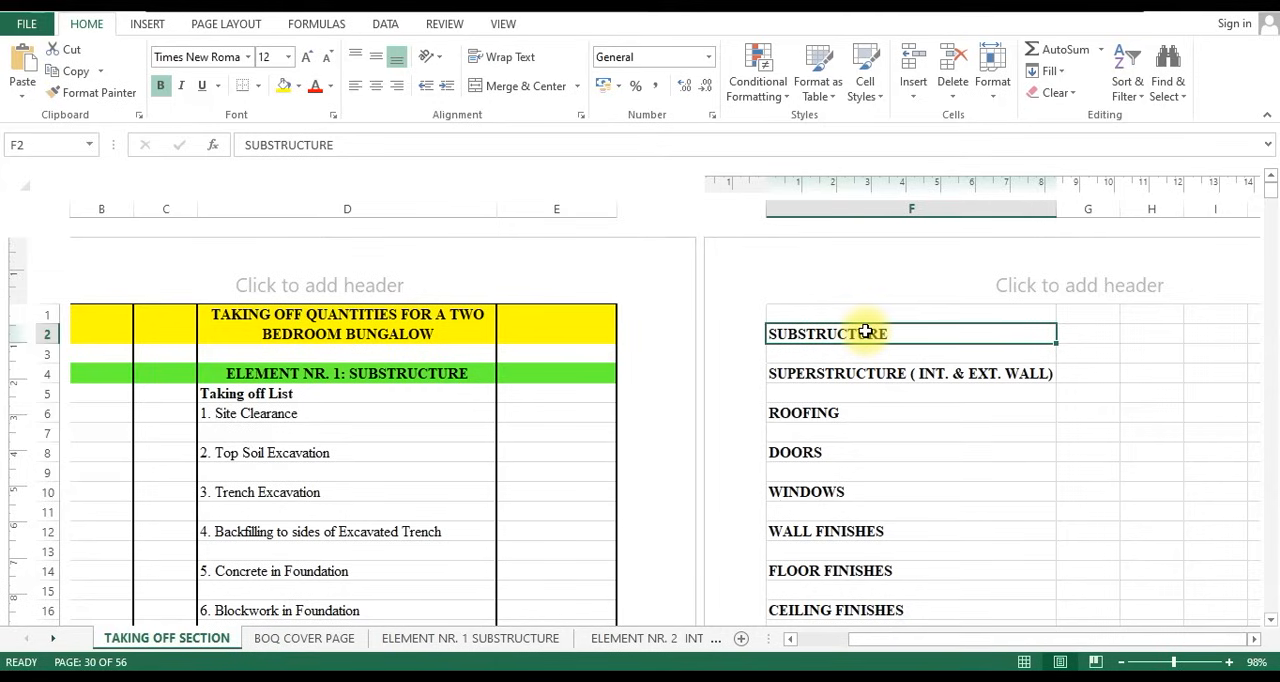
mouse_move(902, 379)
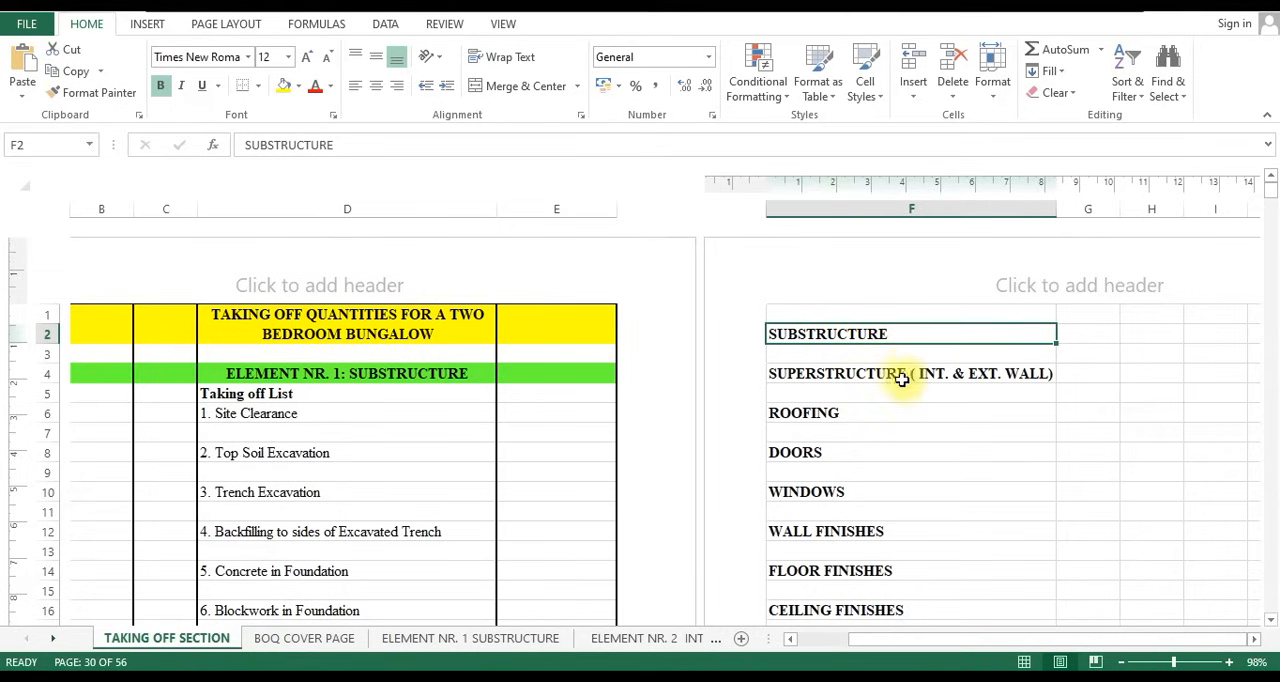
left_click(900, 373)
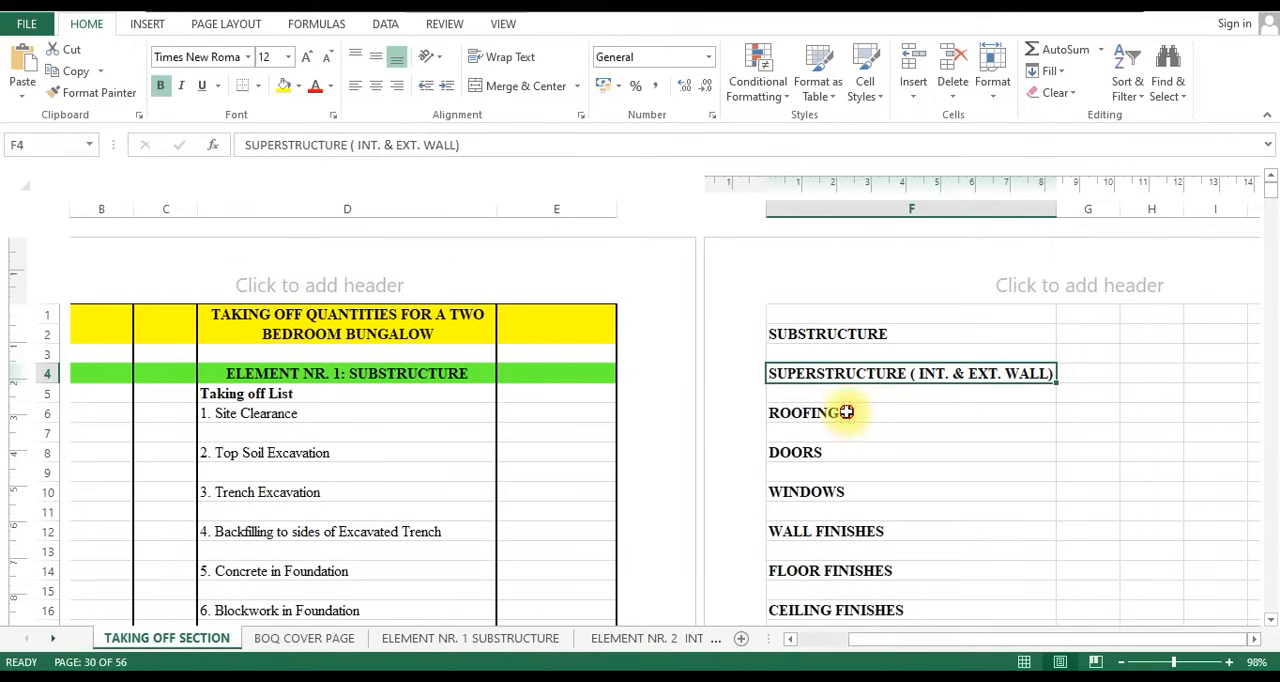
left_click(910, 491)
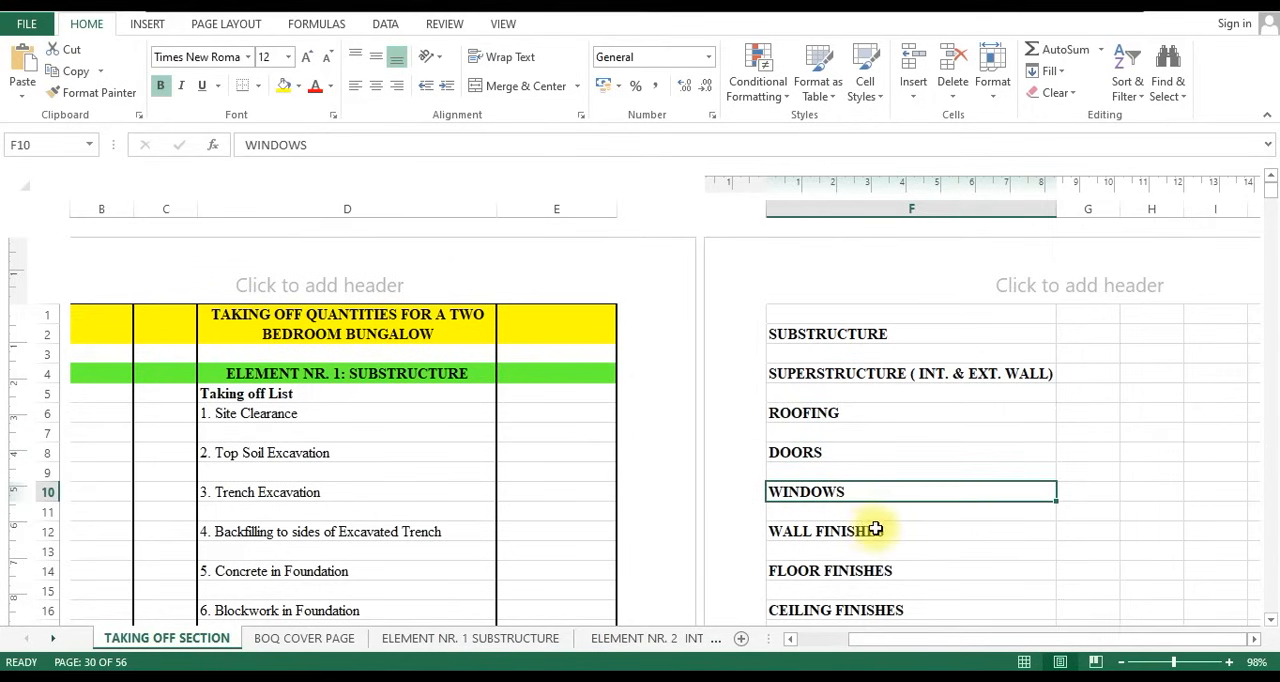
left_click(910, 530)
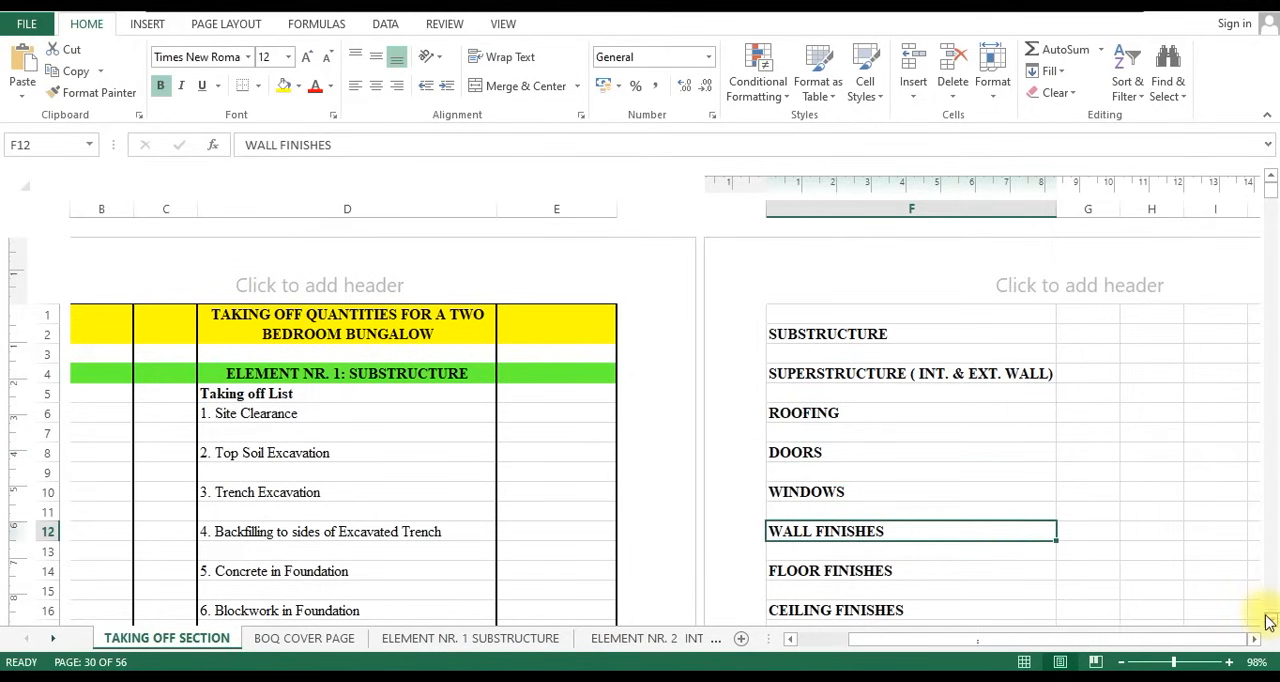
scroll("down", 3)
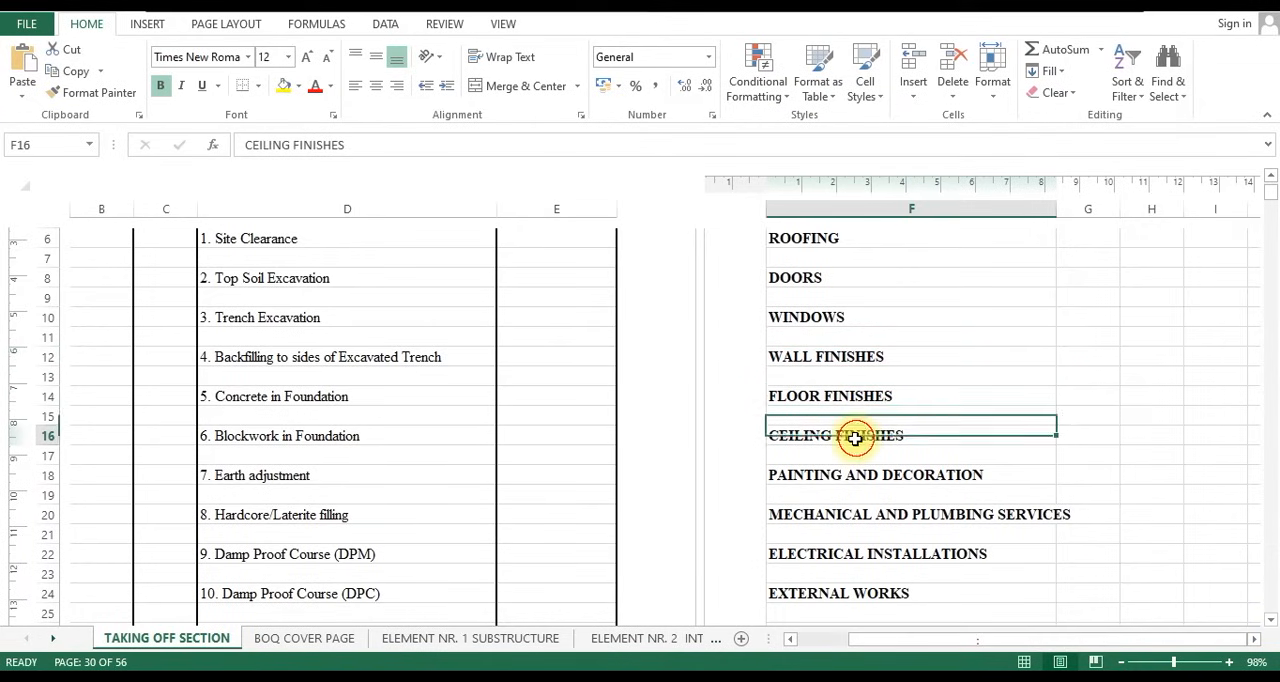
left_click(910, 514)
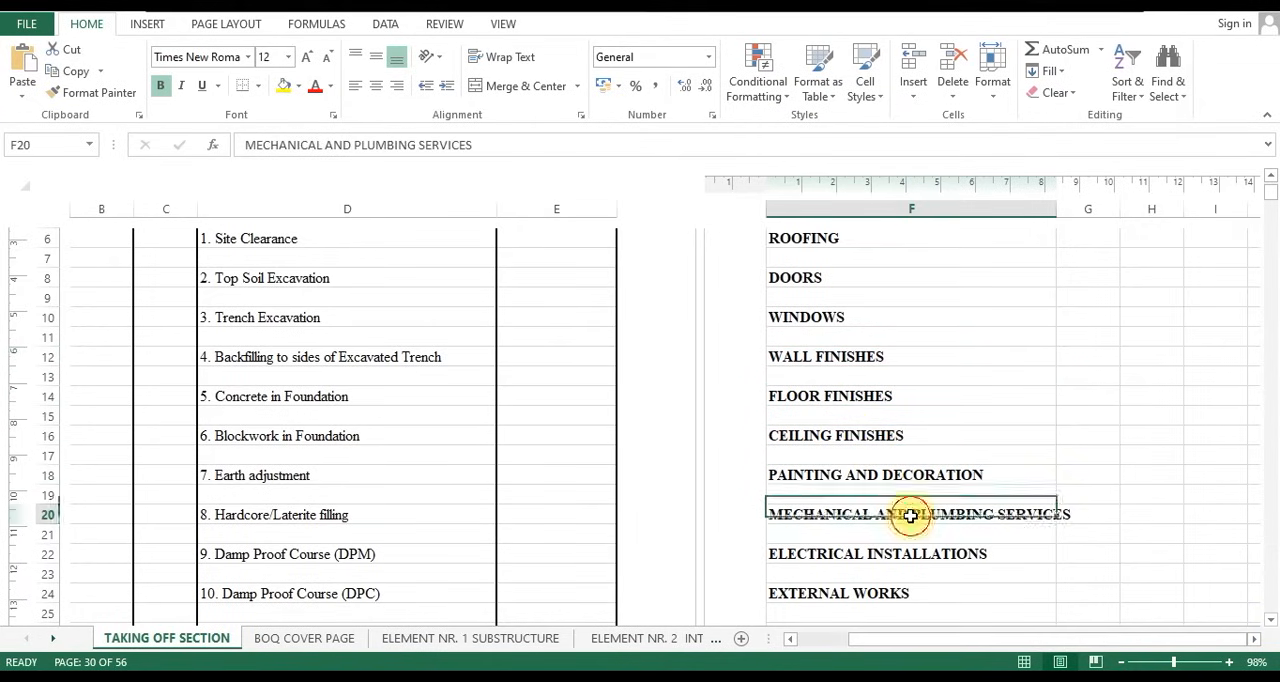
scroll("down", 3)
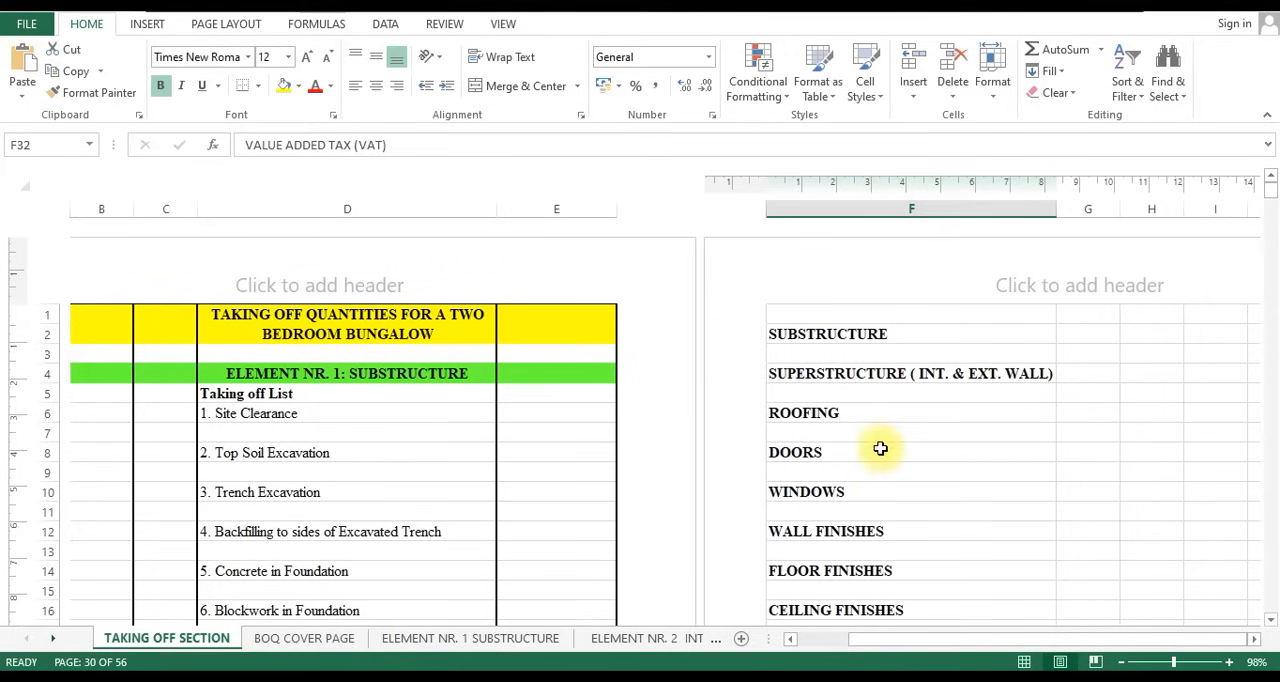
mouse_move(837, 383)
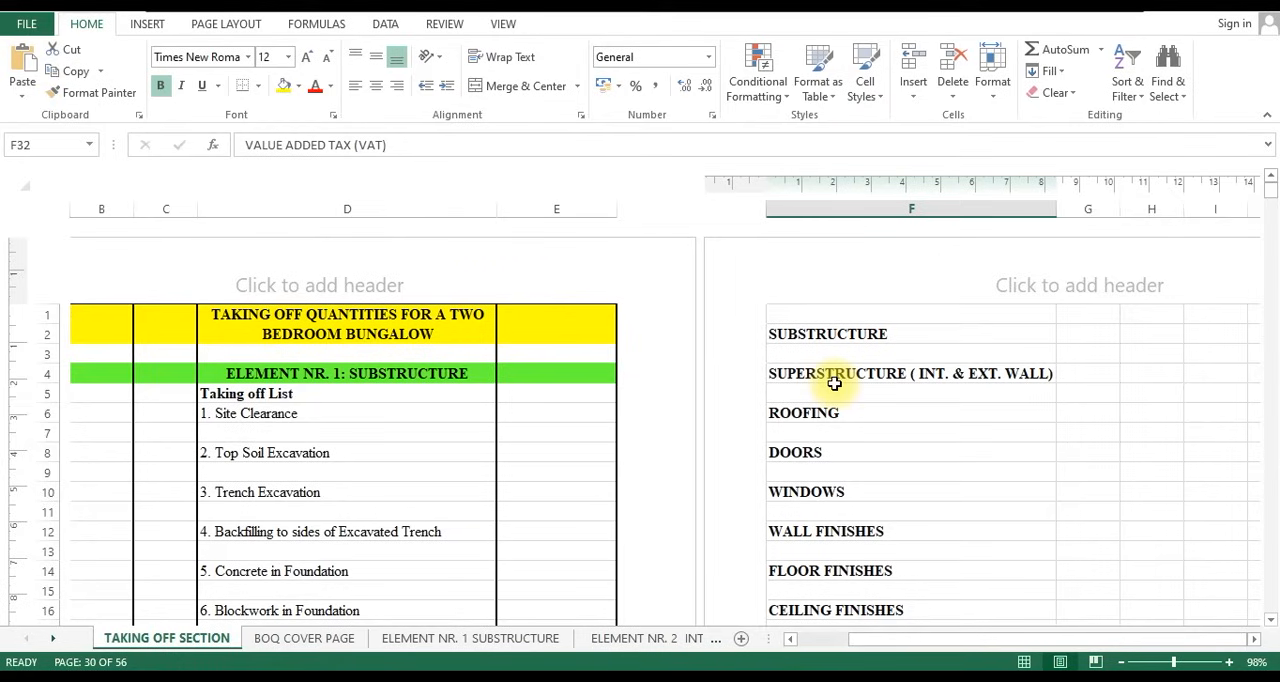
mouse_move(807, 380)
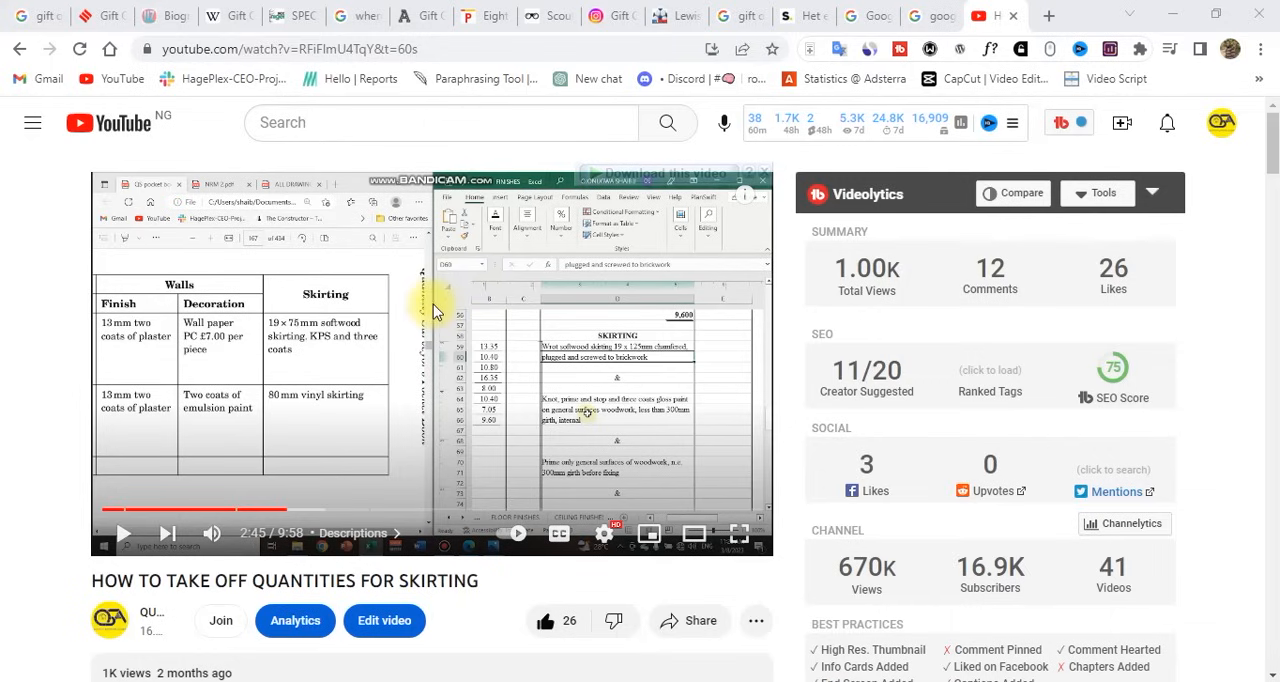
mouse_move(260, 258)
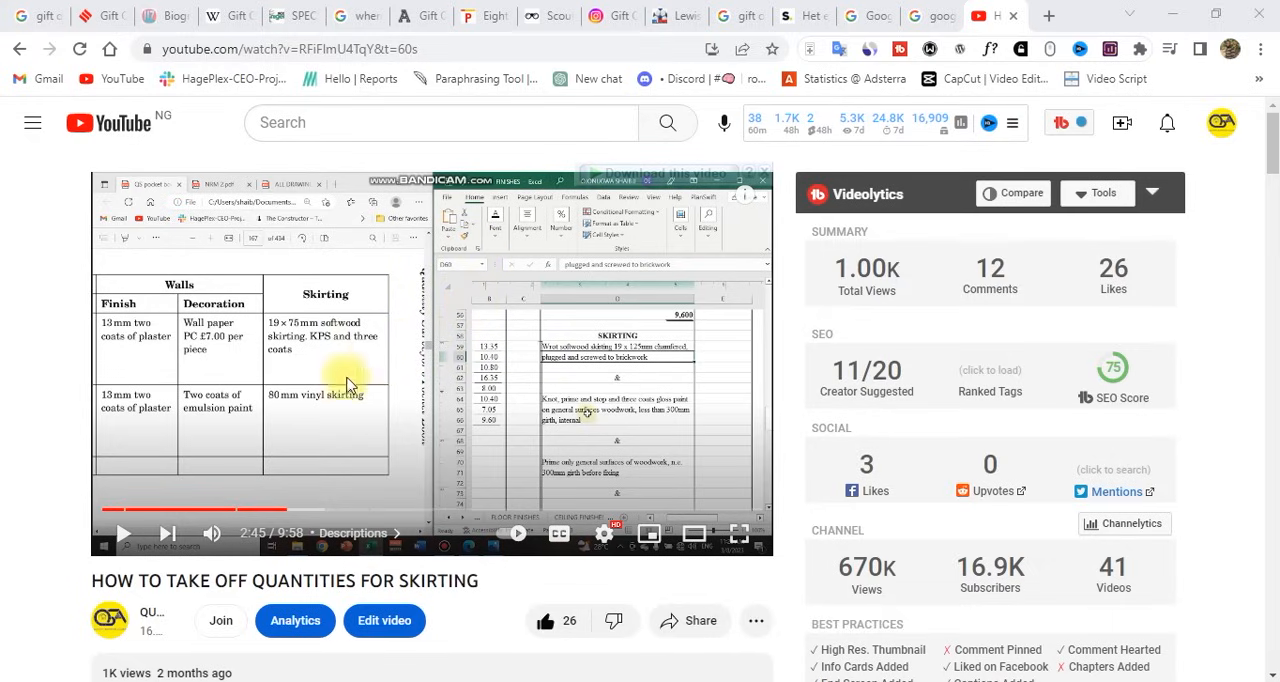
- Expand the skirting video's description and follow its udemy.com course link
scroll("down", 3)
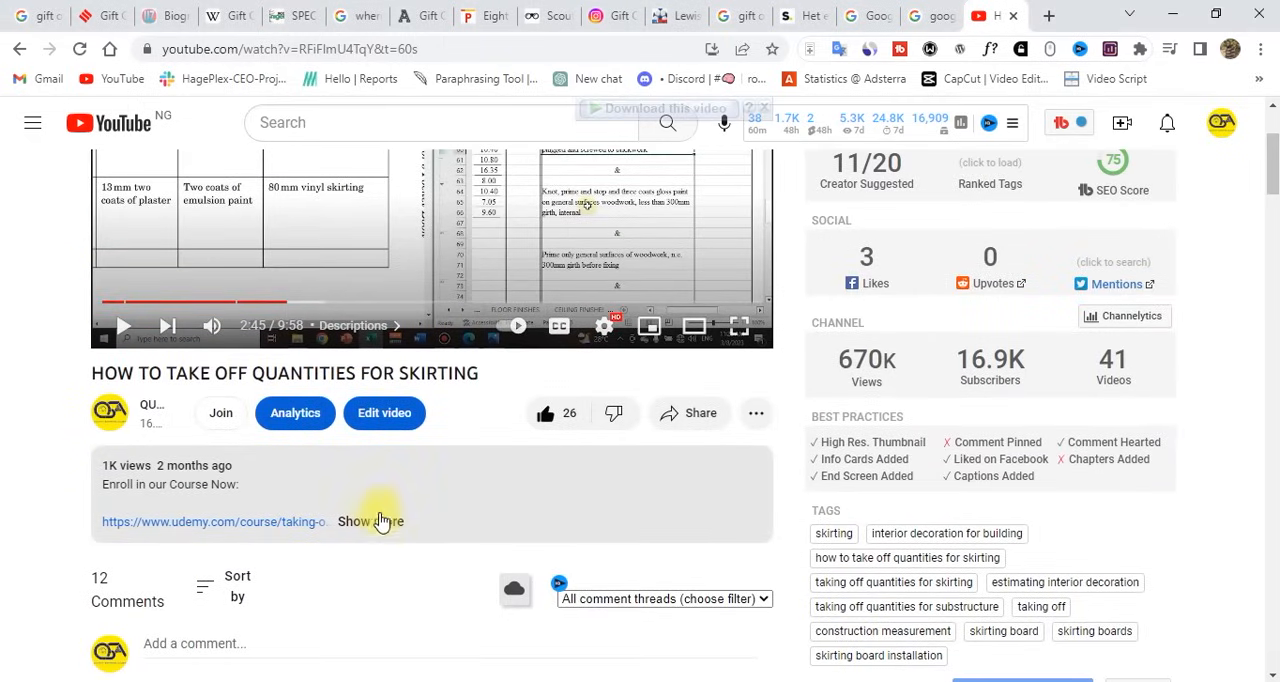
left_click(376, 521)
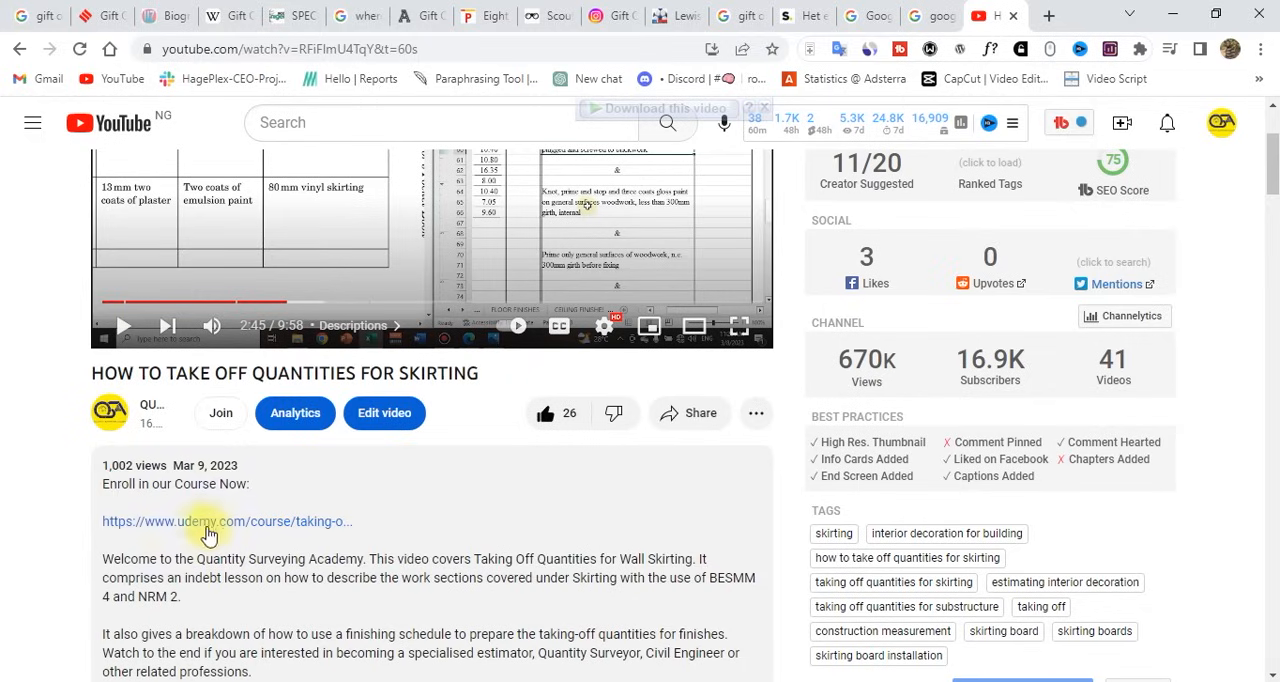
left_click(208, 521)
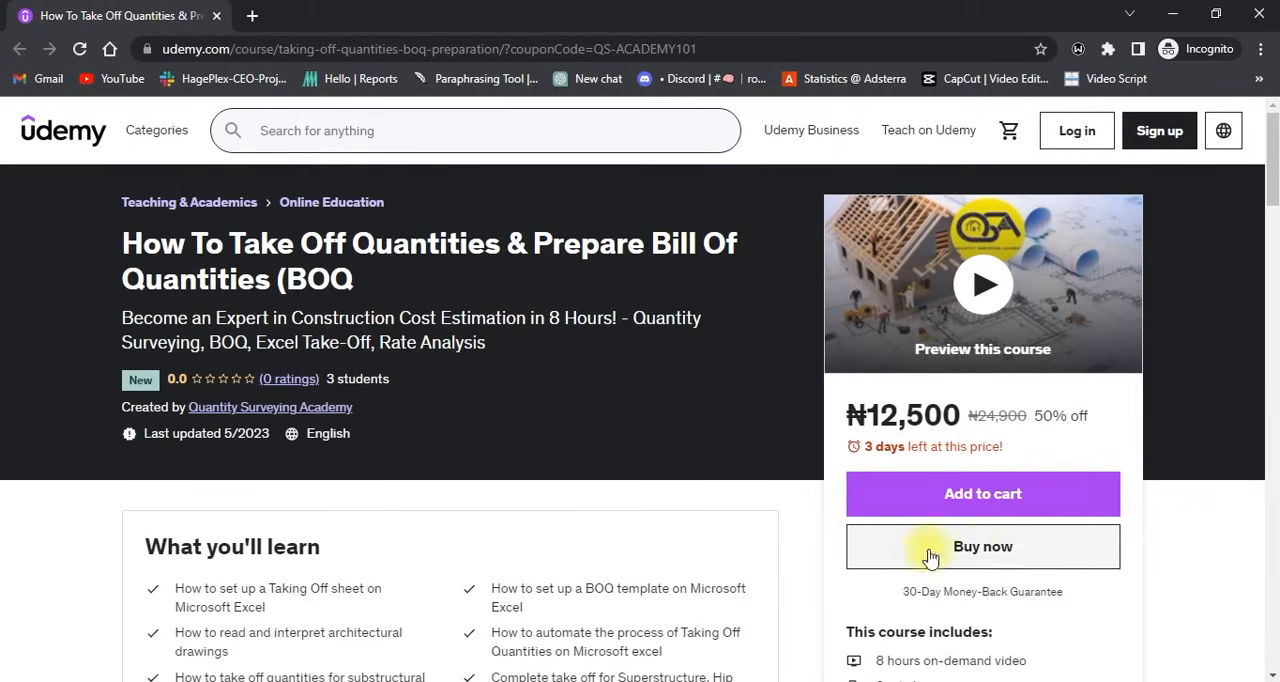
mouse_move(1025, 553)
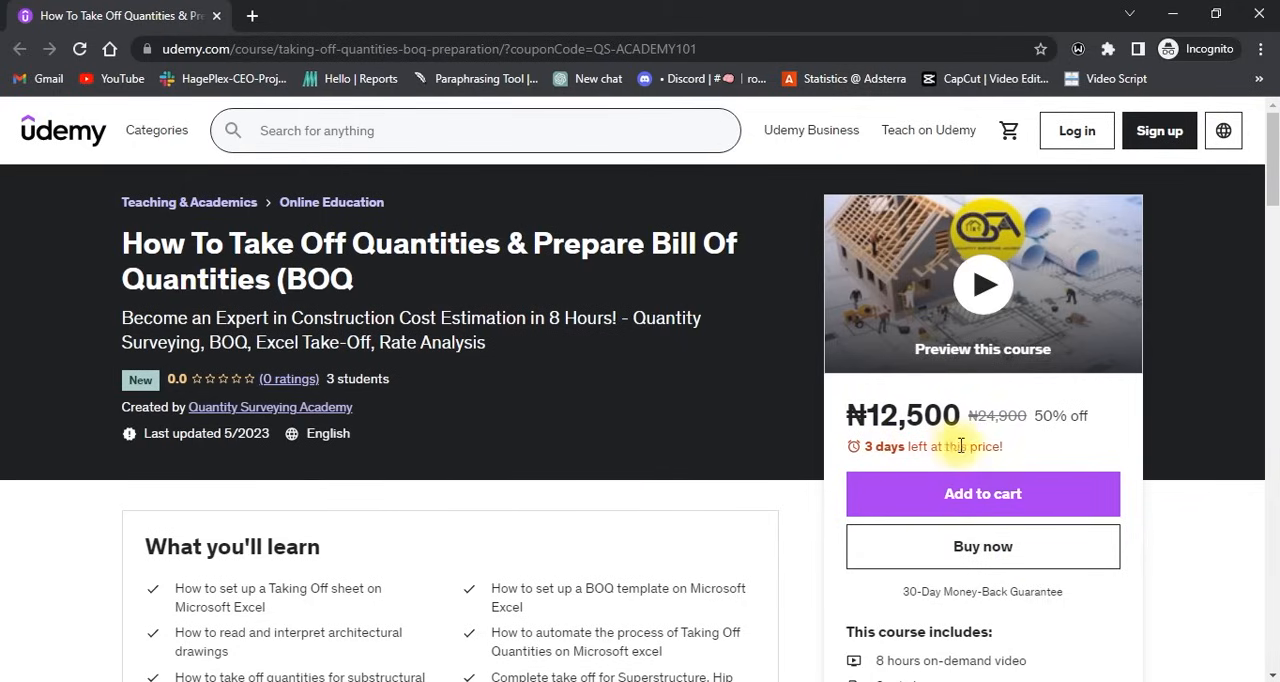
mouse_move(1007, 460)
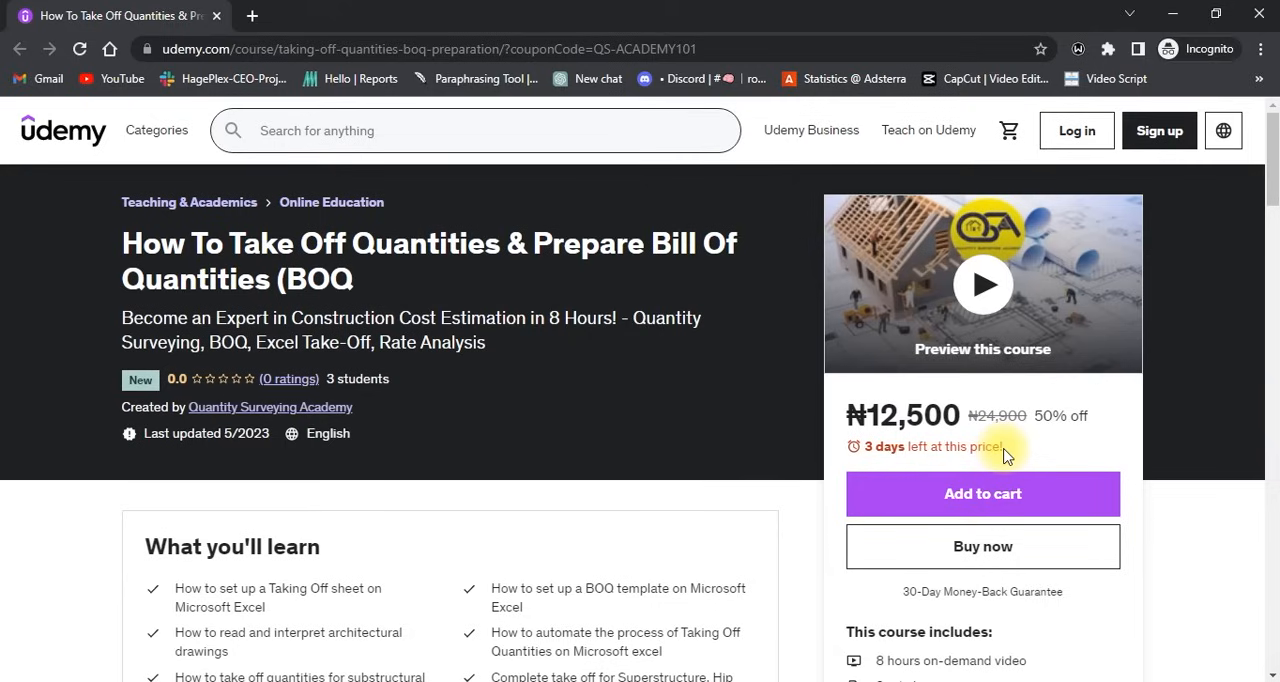
mouse_move(1004, 451)
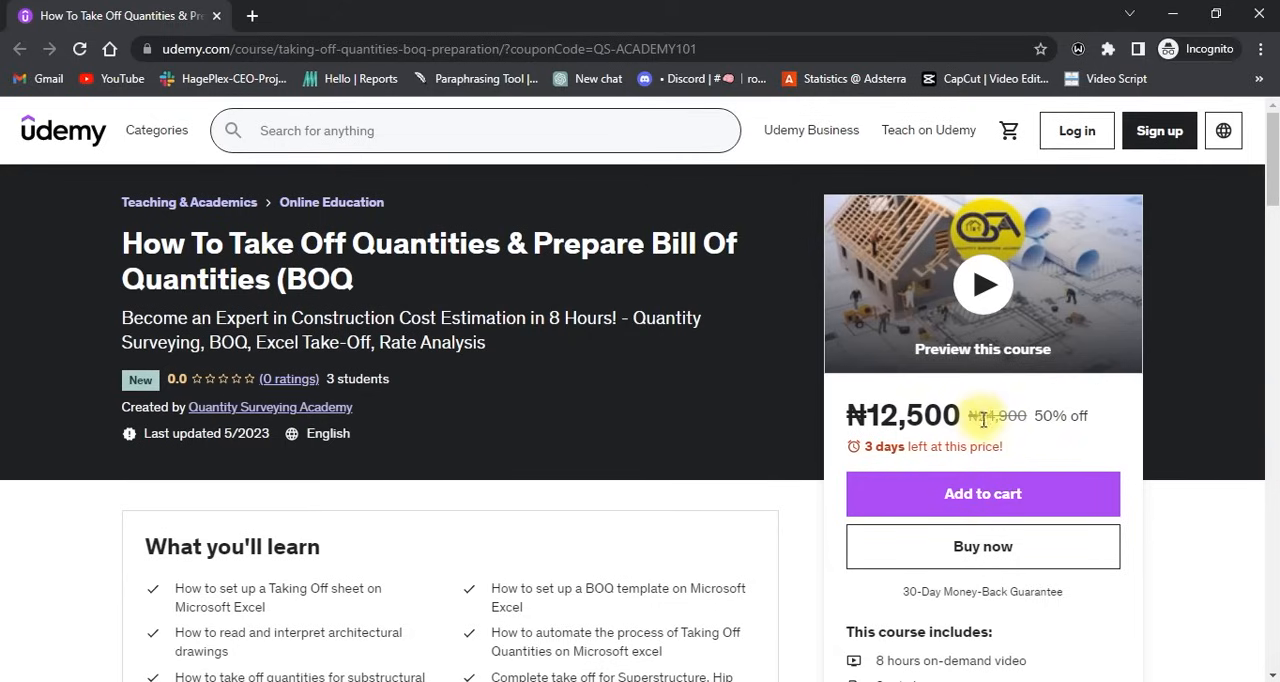
mouse_move(1030, 420)
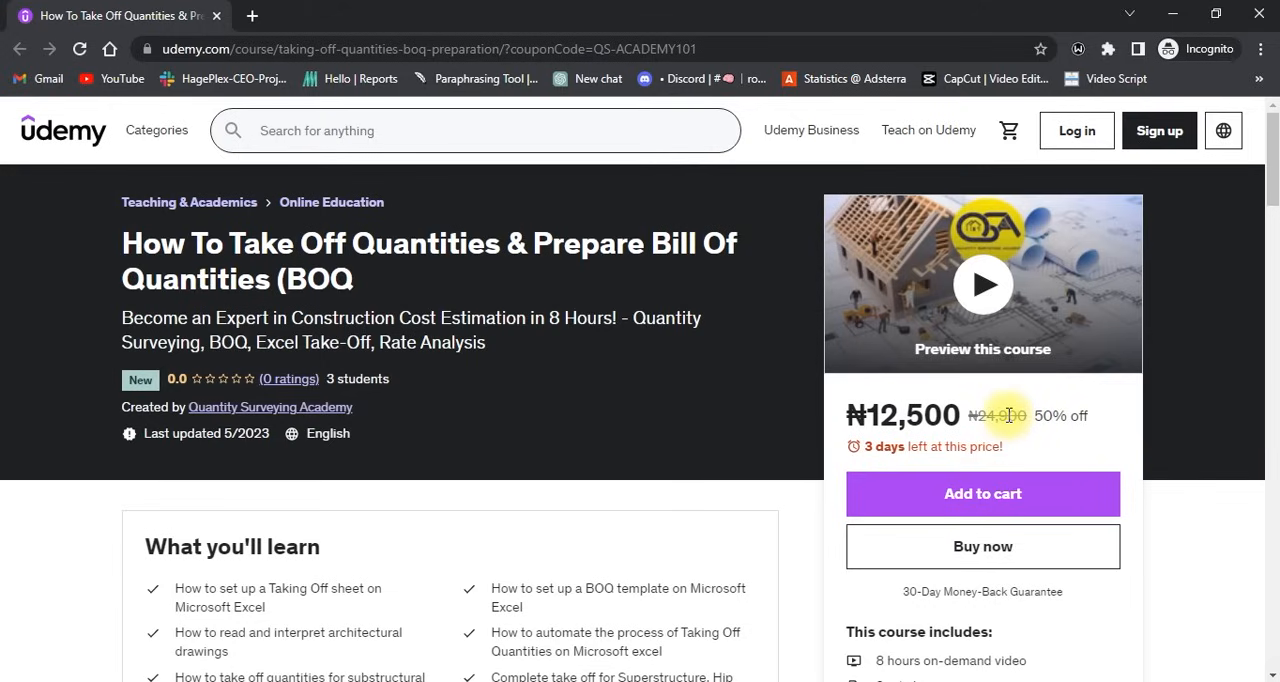
mouse_move(985, 432)
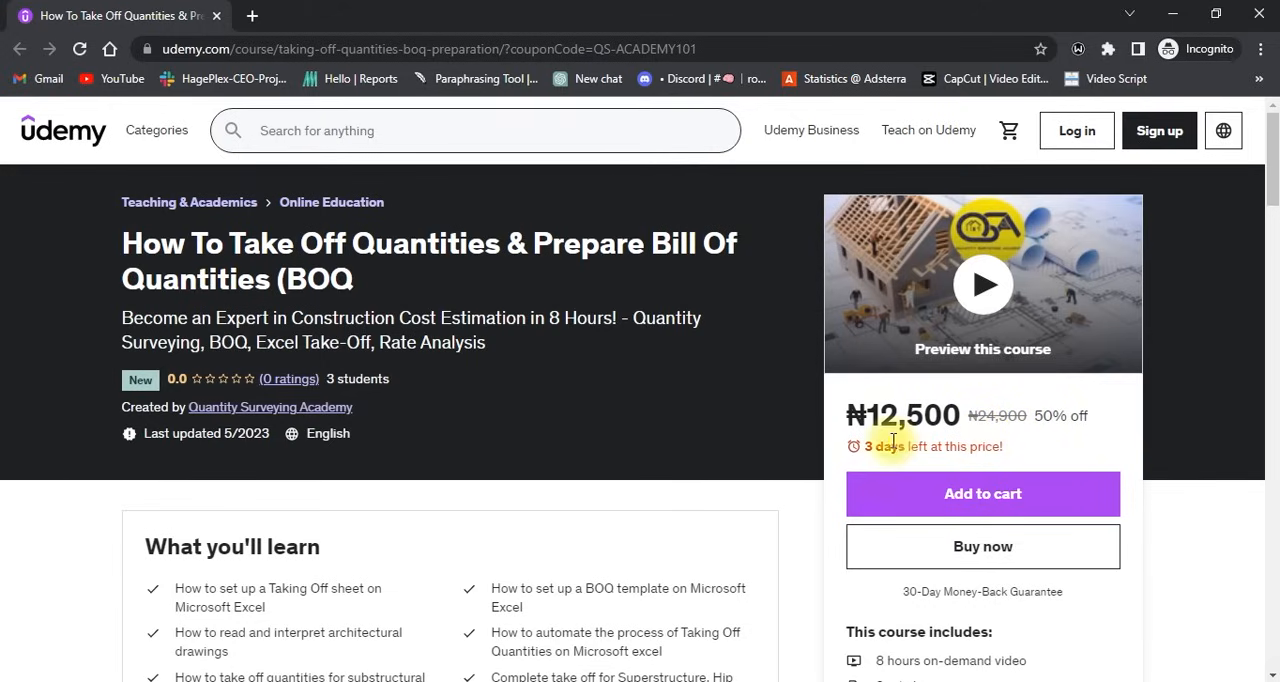
mouse_move(737, 393)
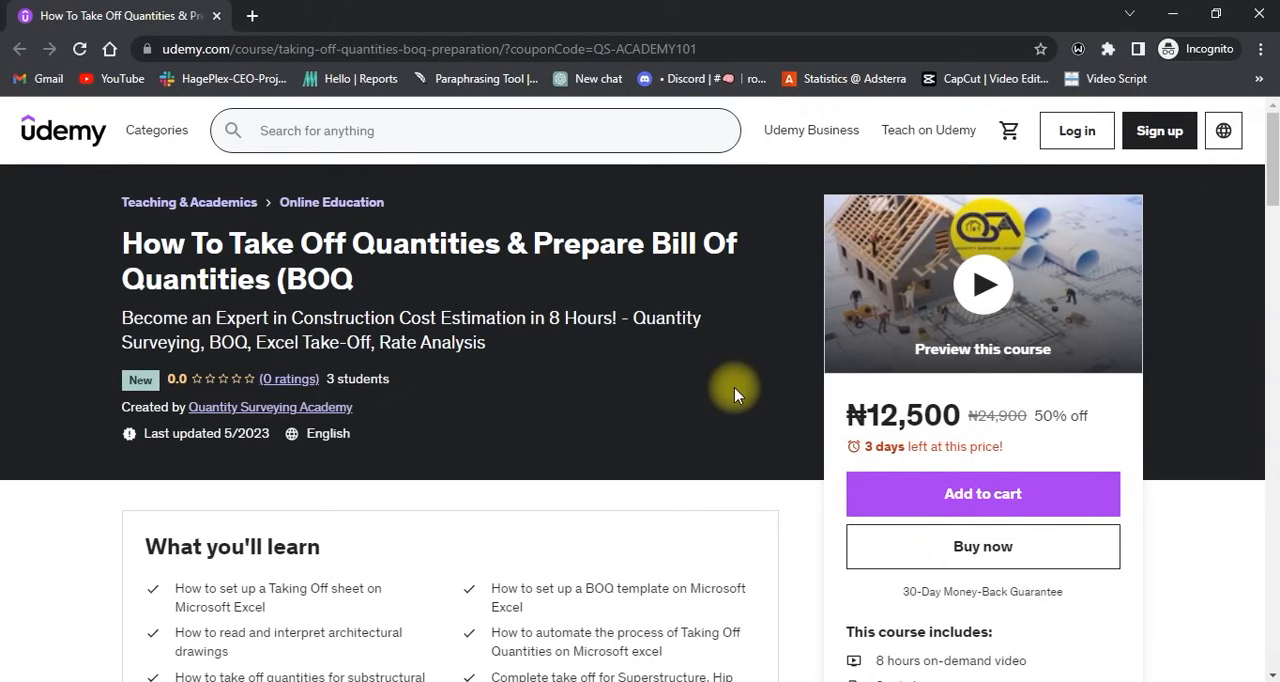
mouse_move(817, 475)
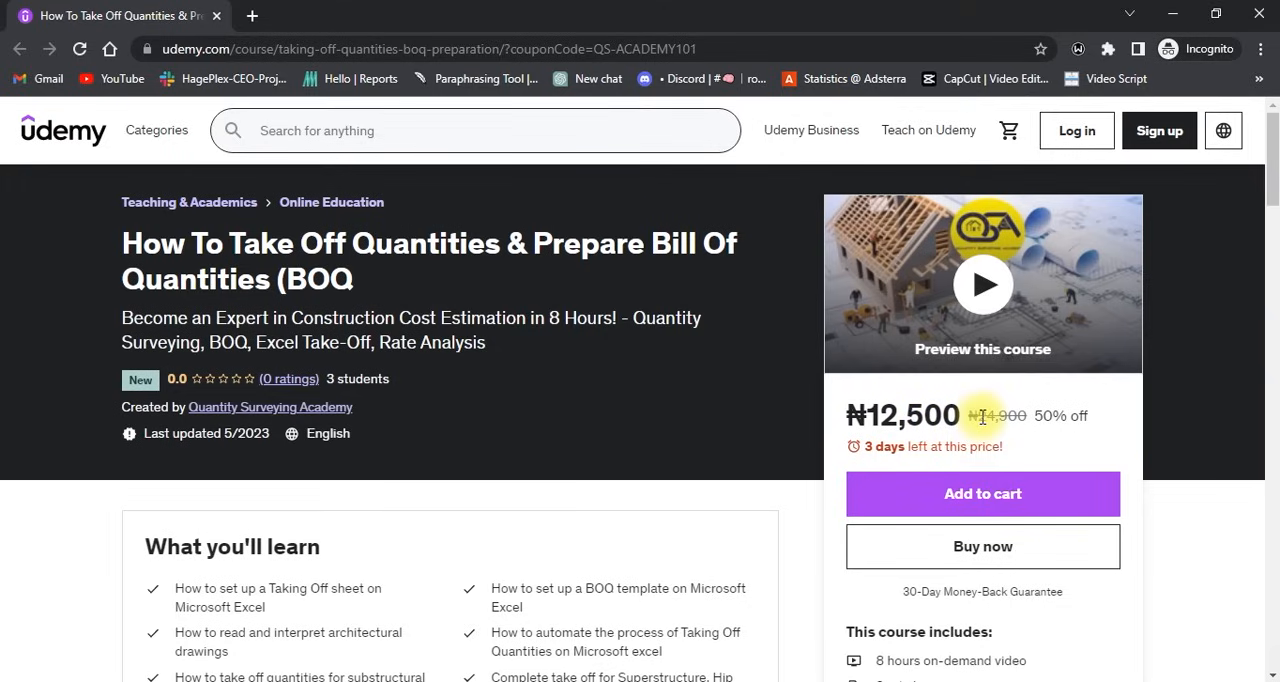
mouse_move(986, 420)
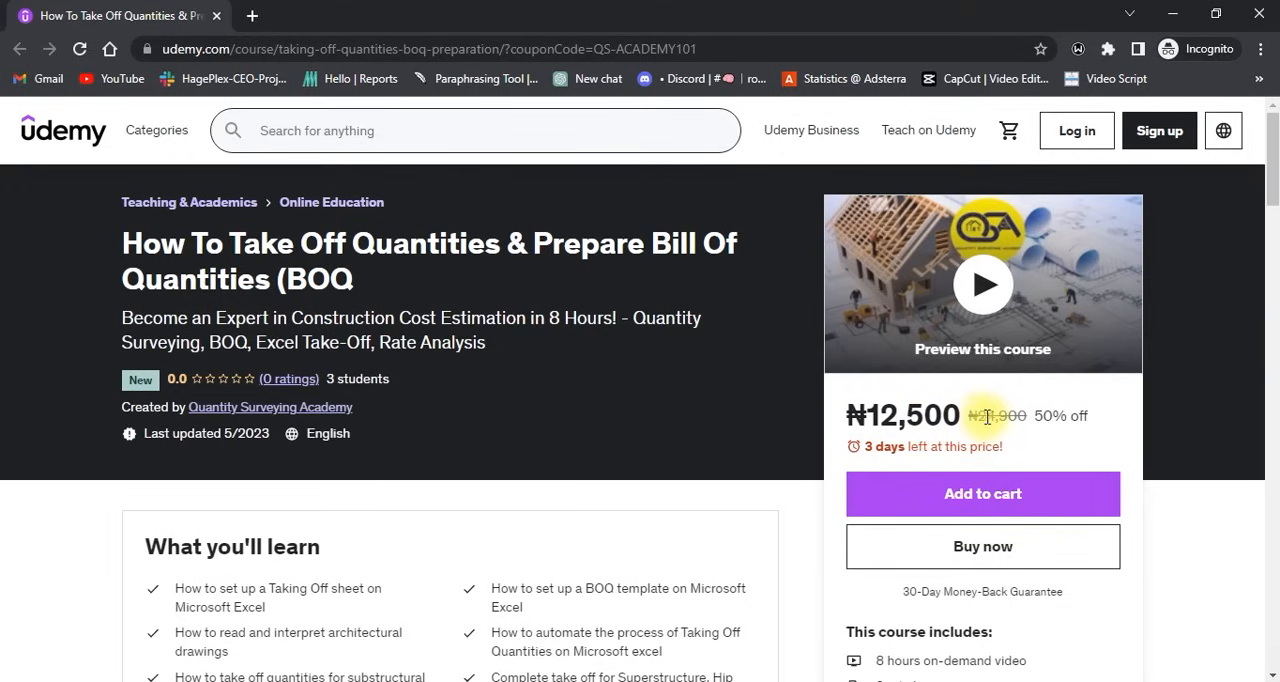